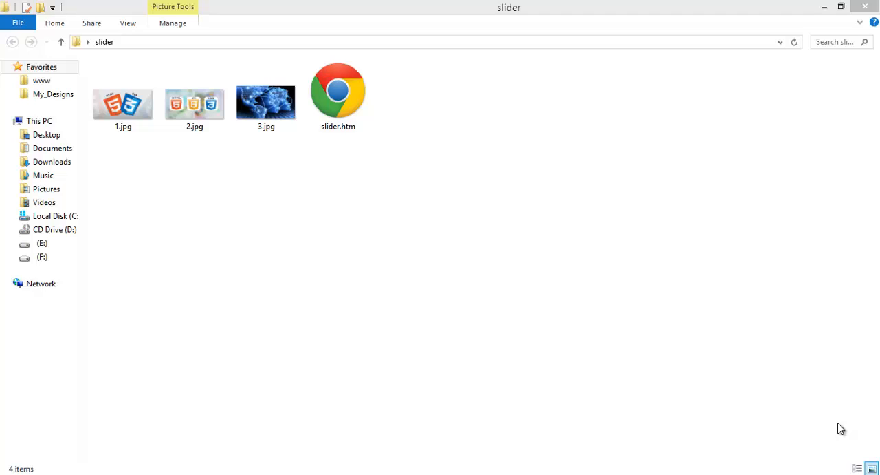
pyautogui.moveTo(838, 428)
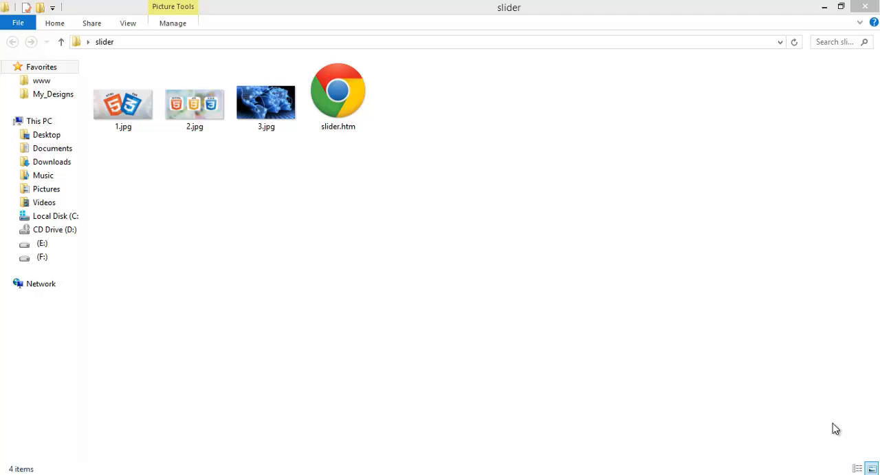
pyautogui.moveTo(383, 297)
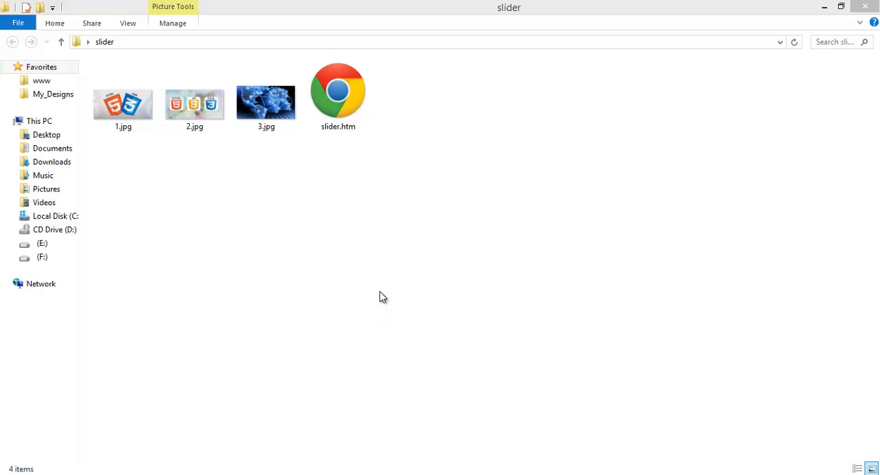
pyautogui.moveTo(385, 292)
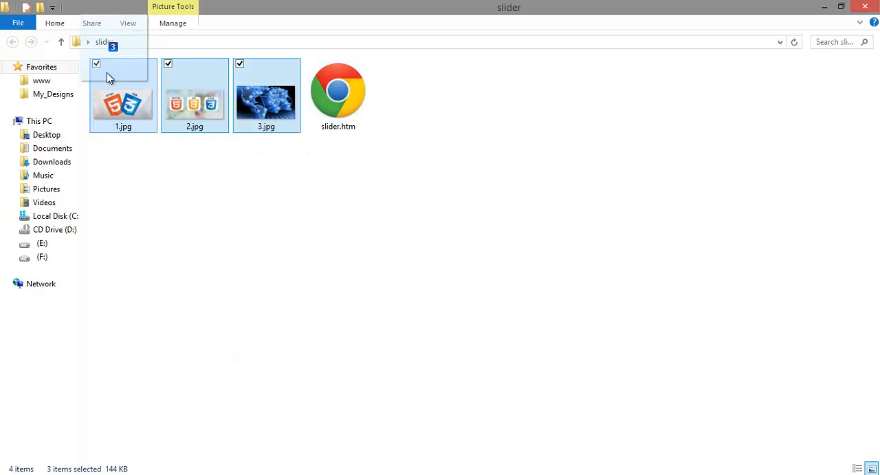
# Step: Preview 1.jpg, then start a div with class con in the body
pyautogui.click(123, 103)
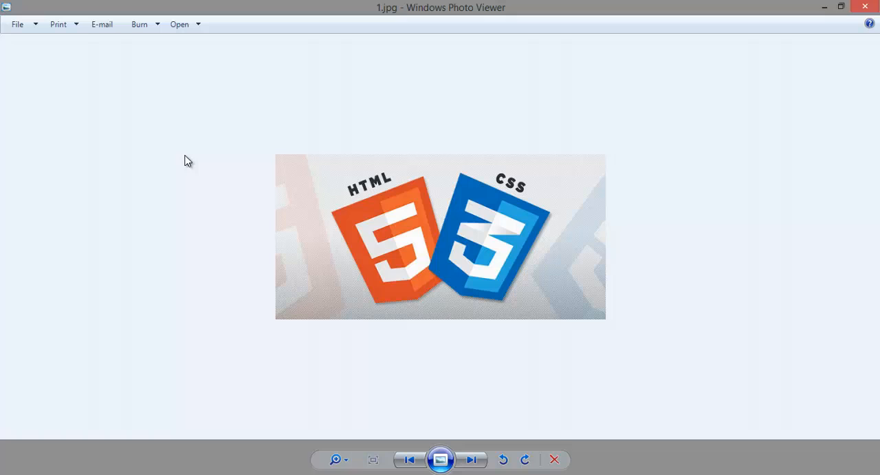
pyautogui.moveTo(866, 6)
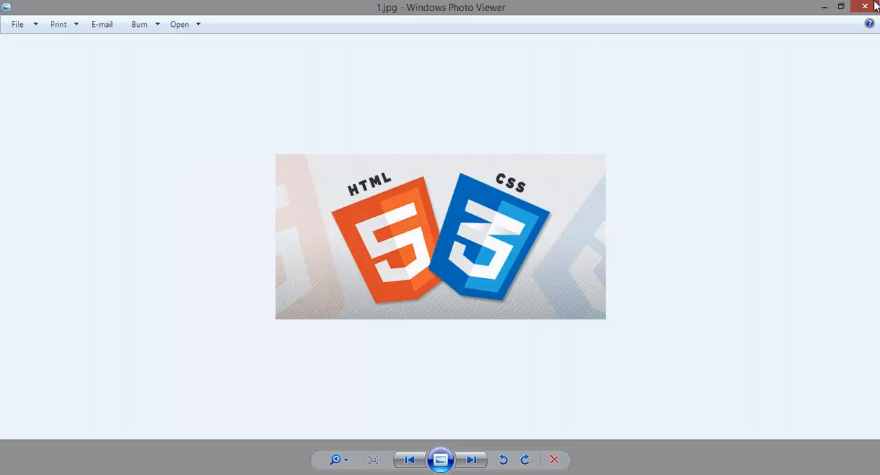
pyautogui.click(865, 7)
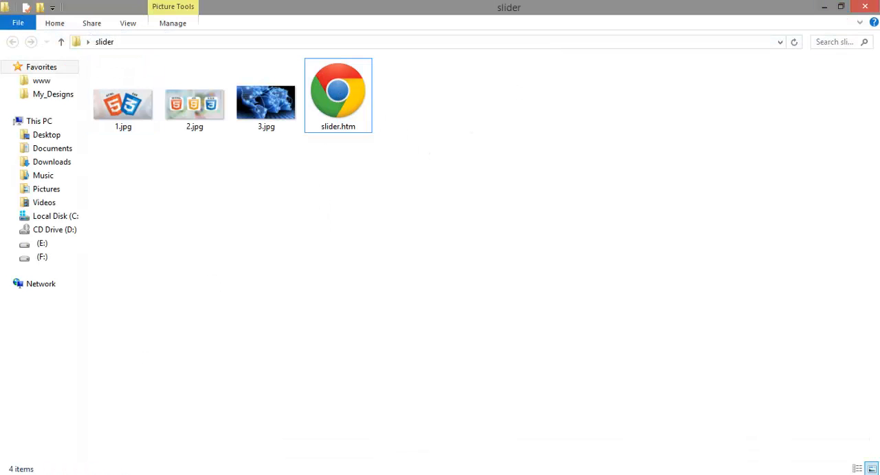
pyautogui.moveTo(230, 304)
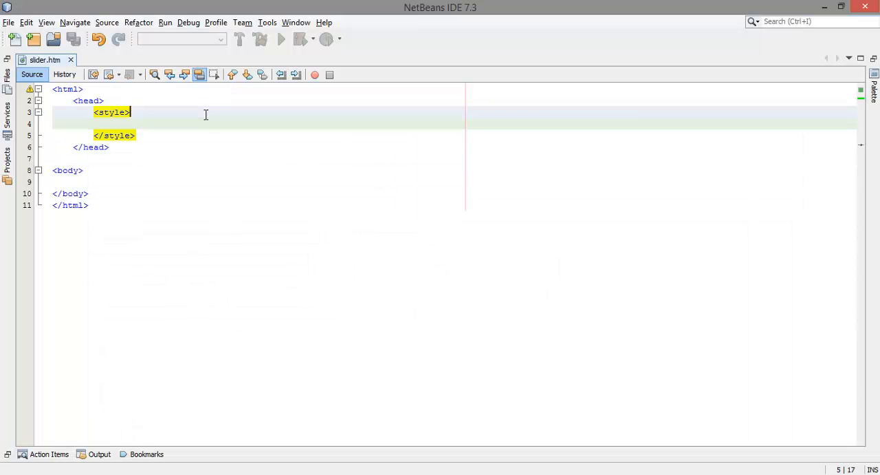
pyautogui.press('enter')
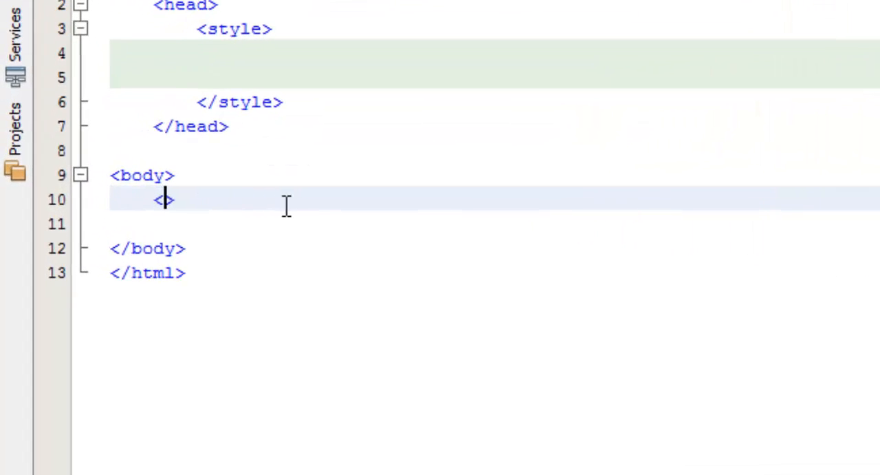
pyautogui.write('div clas')
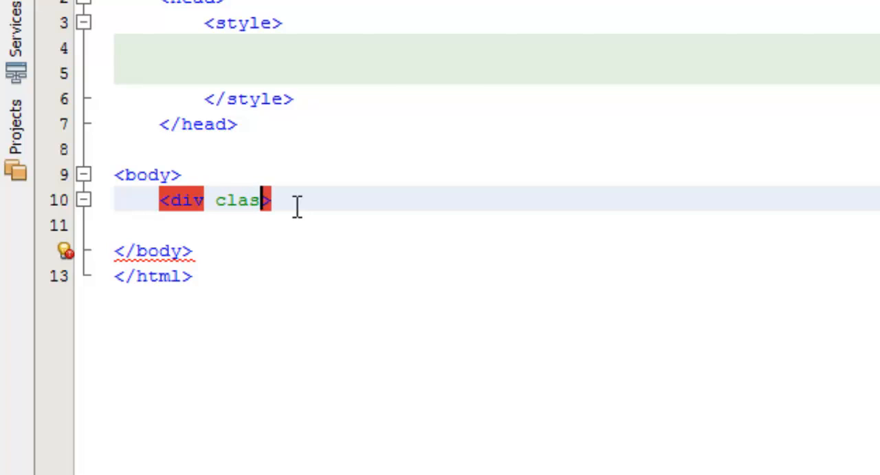
pyautogui.write('="c"')
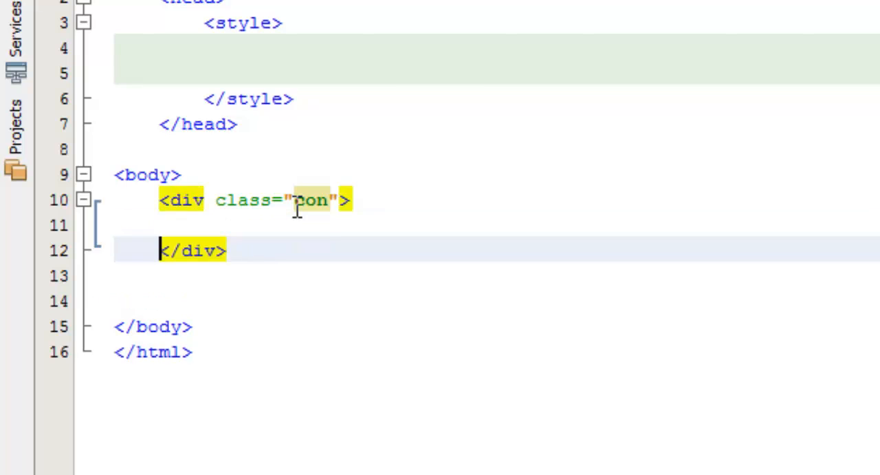
# Step: Add img tags for 1.jpg, 2.jpg and 3.jpg inside the div, each classed img
pyautogui.write('<>')
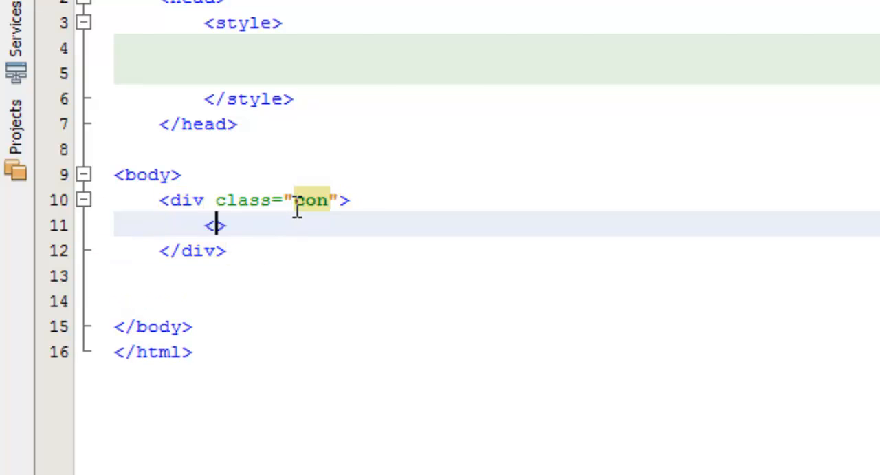
pyautogui.write('img src="1.')
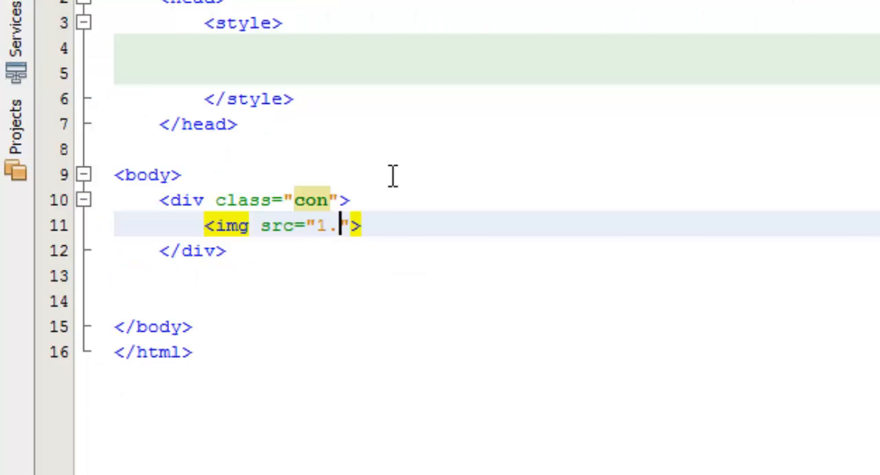
pyautogui.write('j')
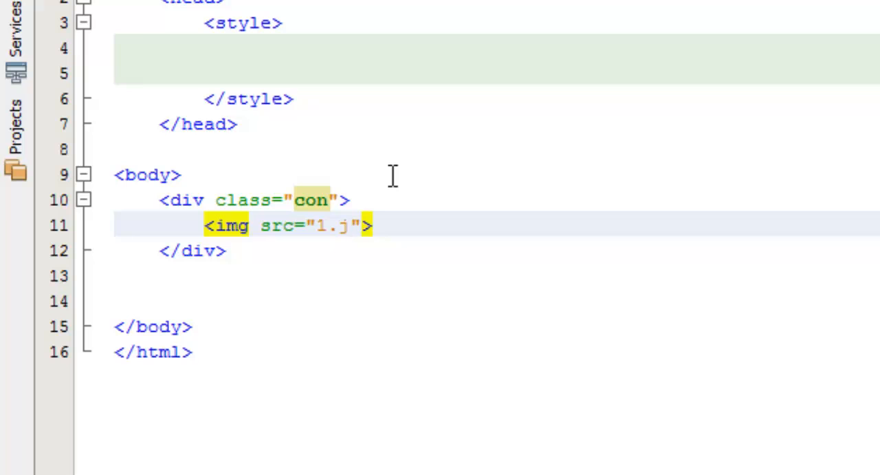
pyautogui.write('pg')
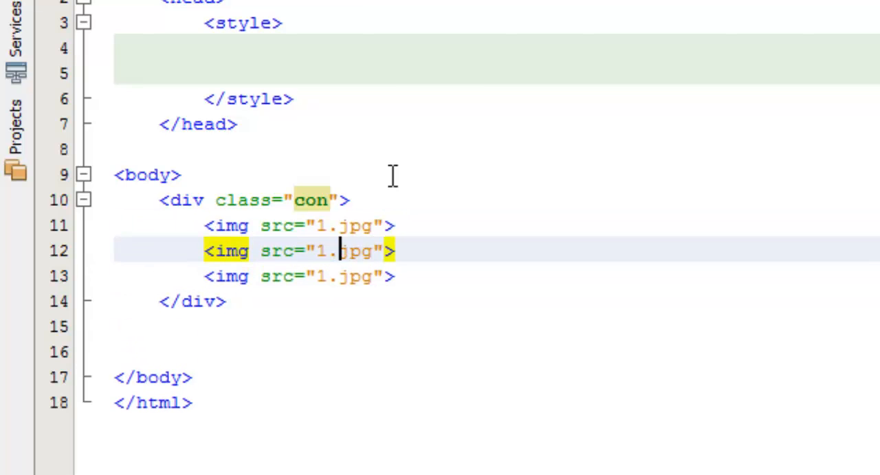
pyautogui.write('3')
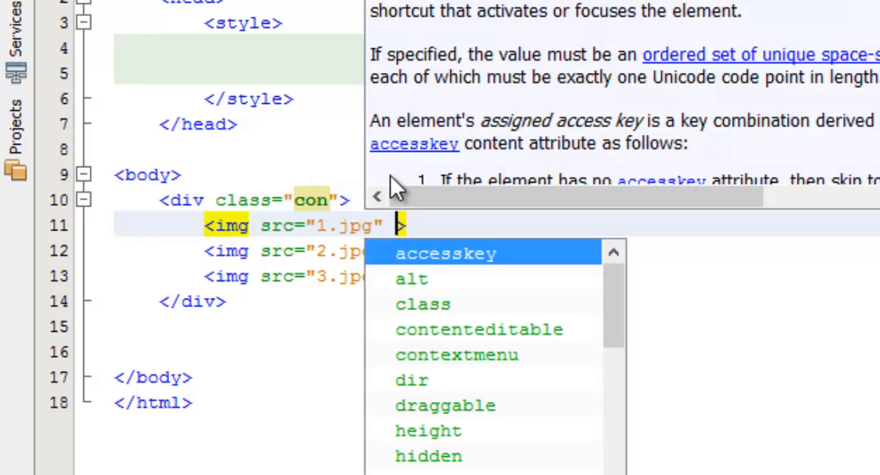
pyautogui.write('class="')
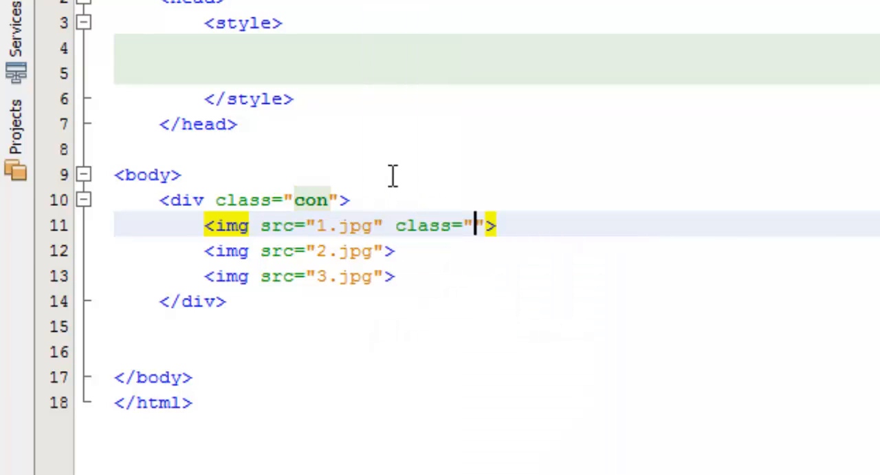
pyautogui.write('img')
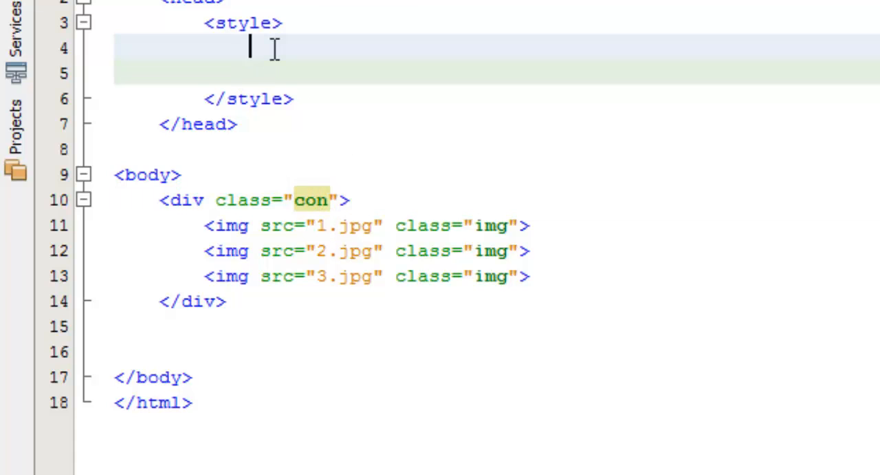
# Step: Begin a .con{ selector inside the style block
pyautogui.write('.con')
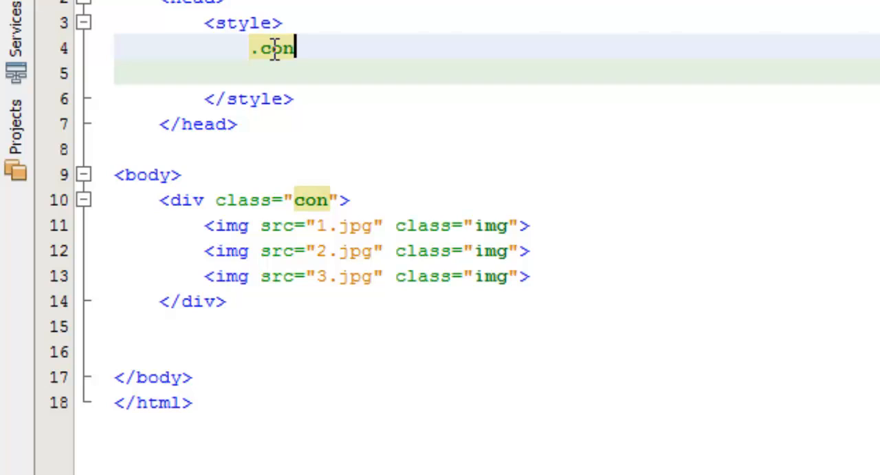
pyautogui.write('{')
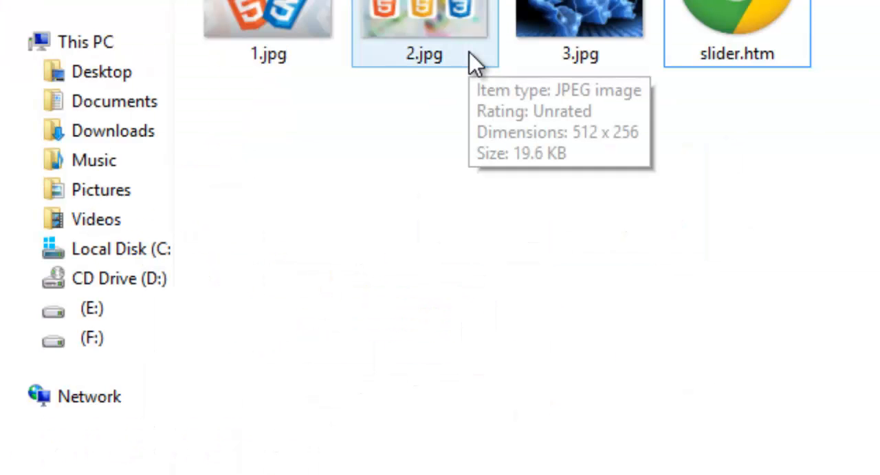
pyautogui.moveTo(385, 7)
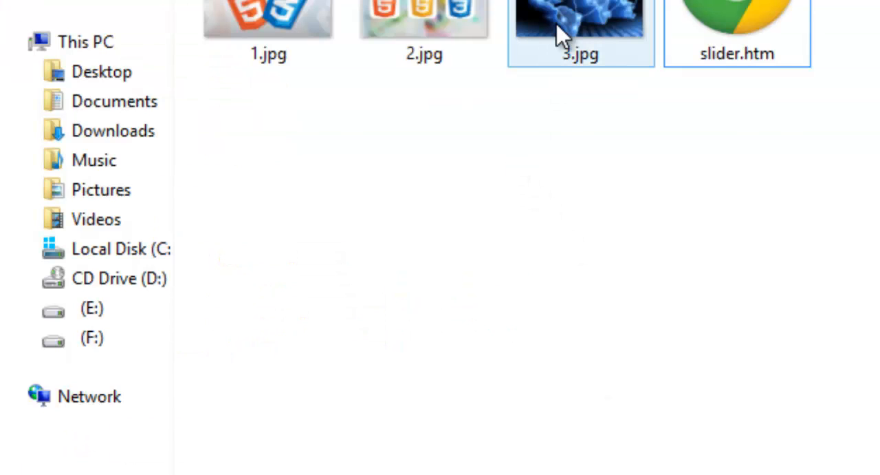
pyautogui.moveTo(560, 31)
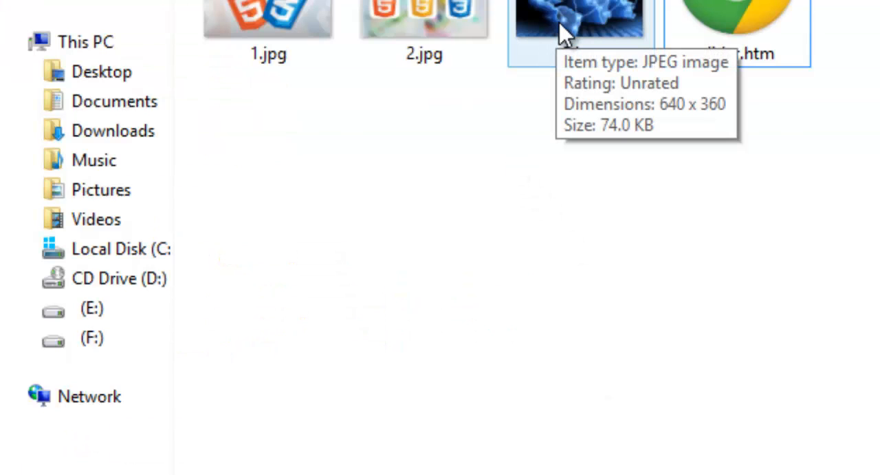
pyautogui.moveTo(634, 64)
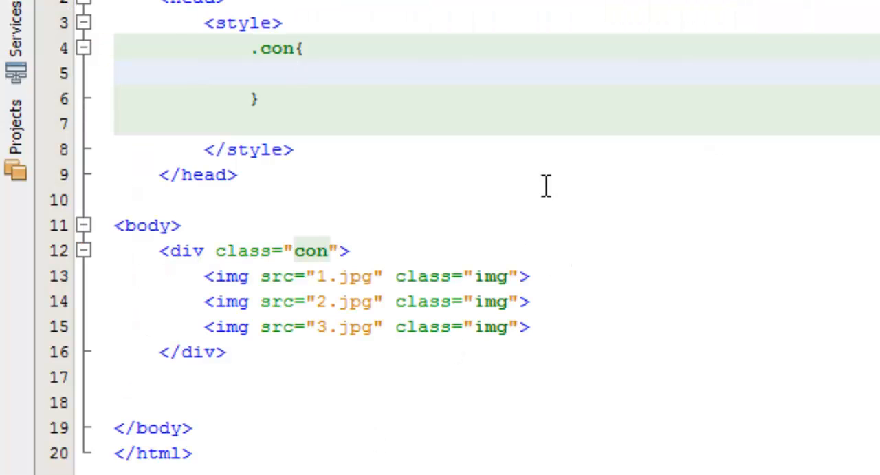
# Step: Set the .con rule to width 512px and height 256px
pyautogui.write('width:')
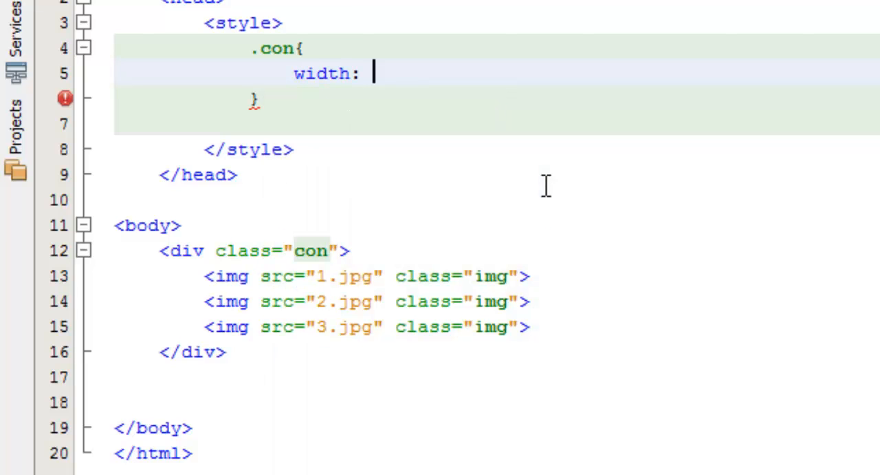
pyautogui.write('512')
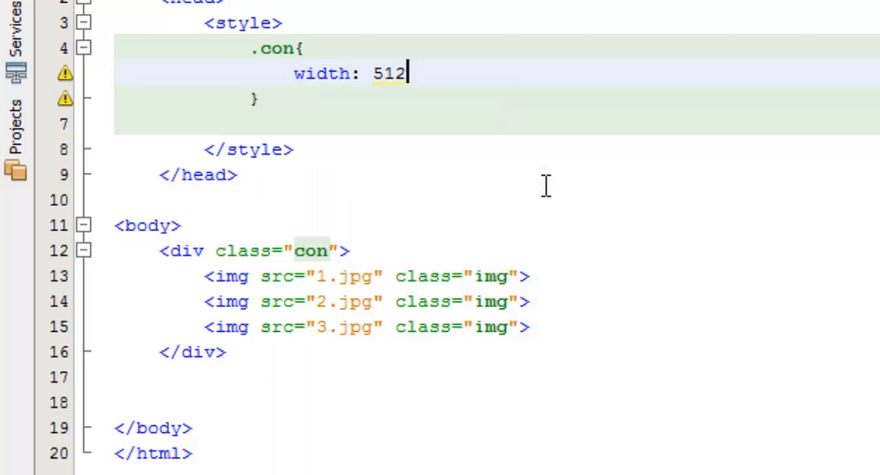
pyautogui.write('px;')
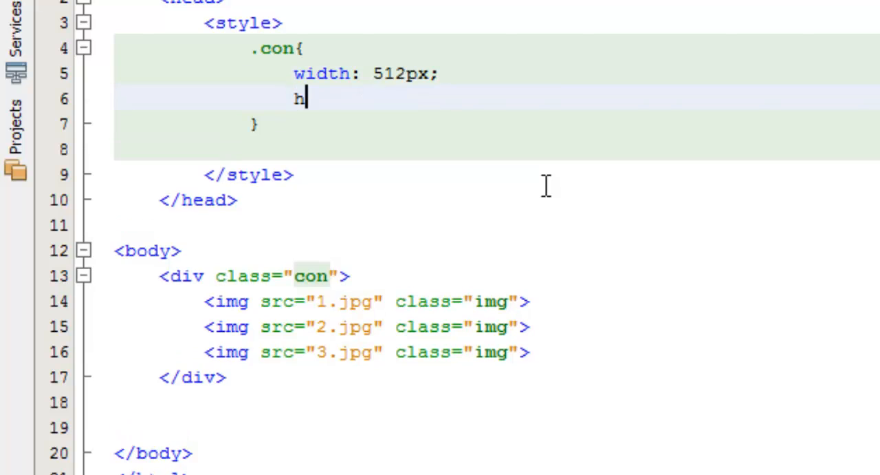
pyautogui.write('eight:')
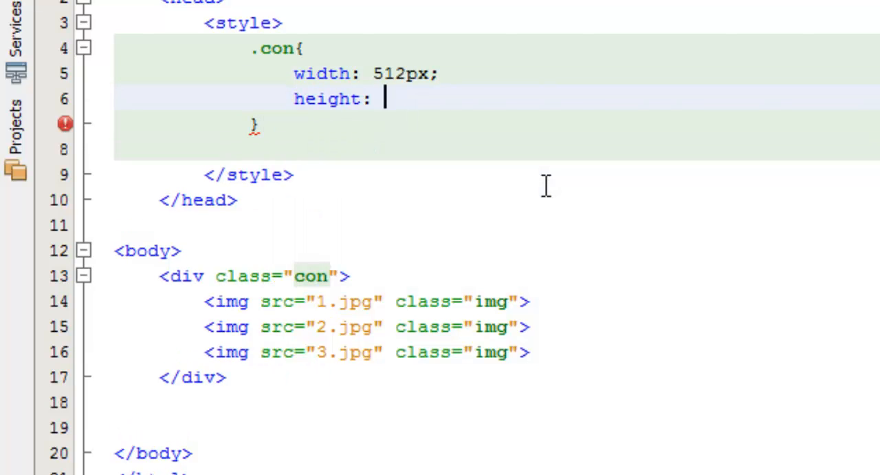
pyautogui.write('256px;')
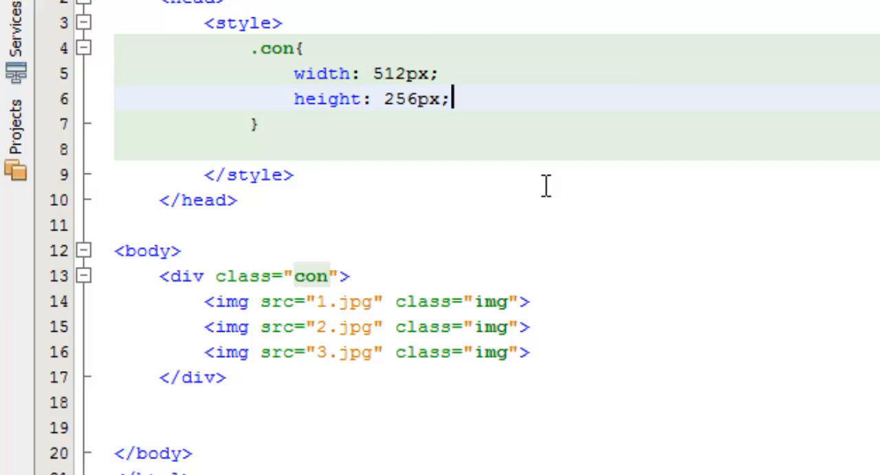
pyautogui.press('enter')
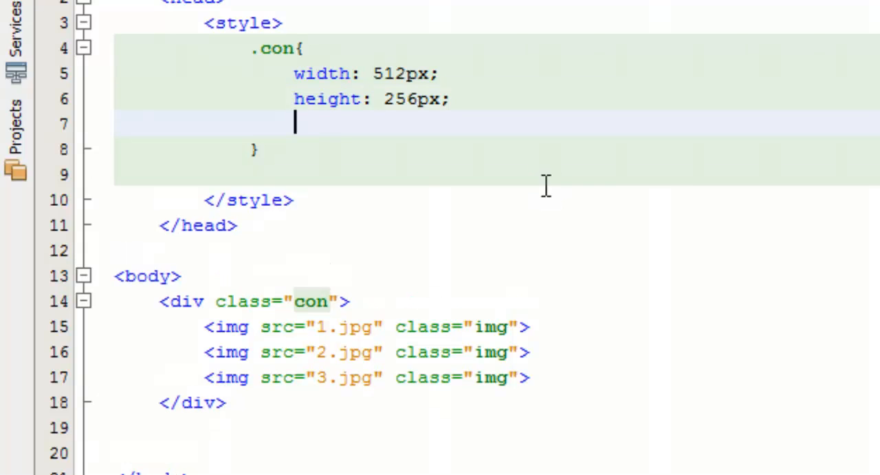
# Step: Add border: 5px solid red and margin: 50px auto to .con
pyautogui.write('border:')
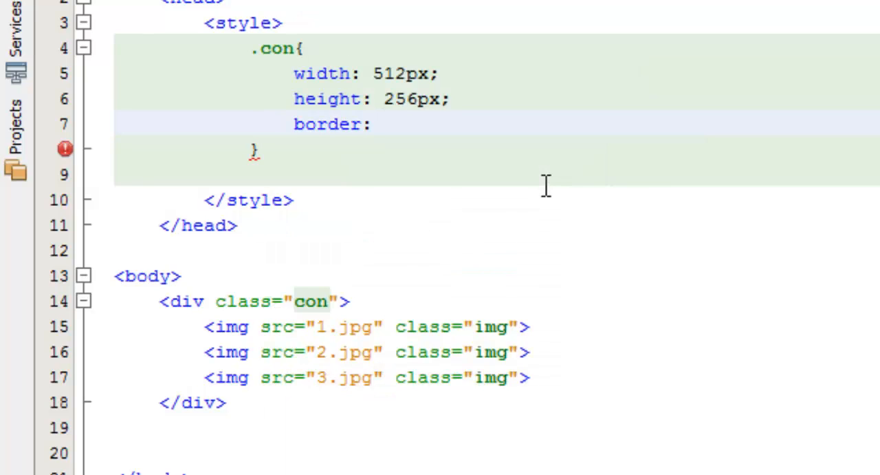
pyautogui.write('5')
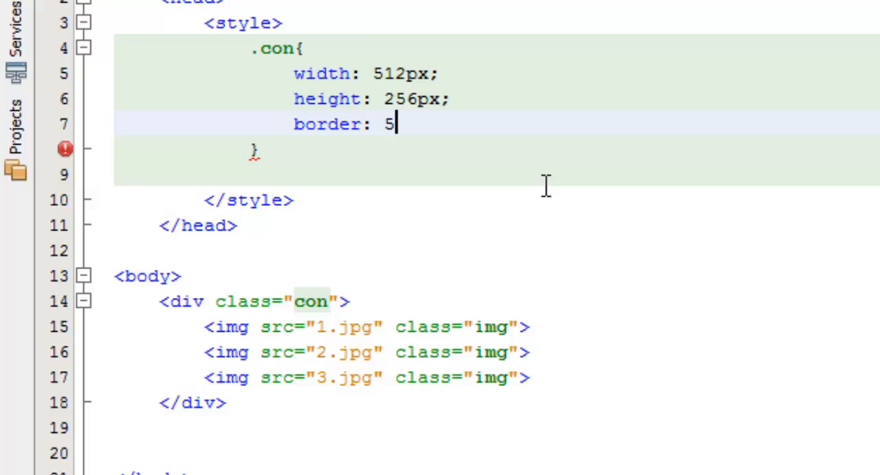
pyautogui.write('px')
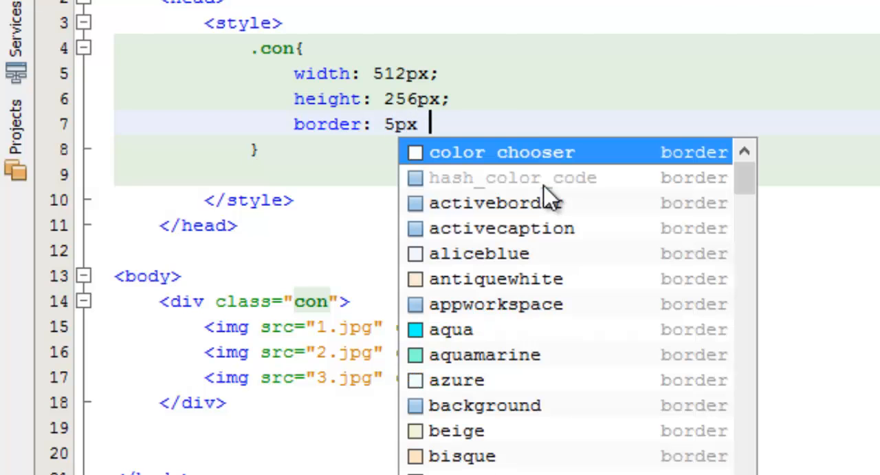
pyautogui.write('solid r')
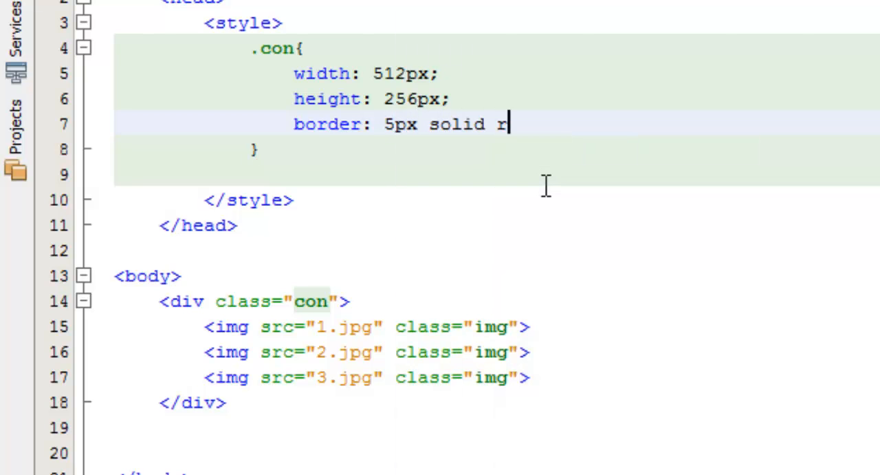
pyautogui.write('ed;')
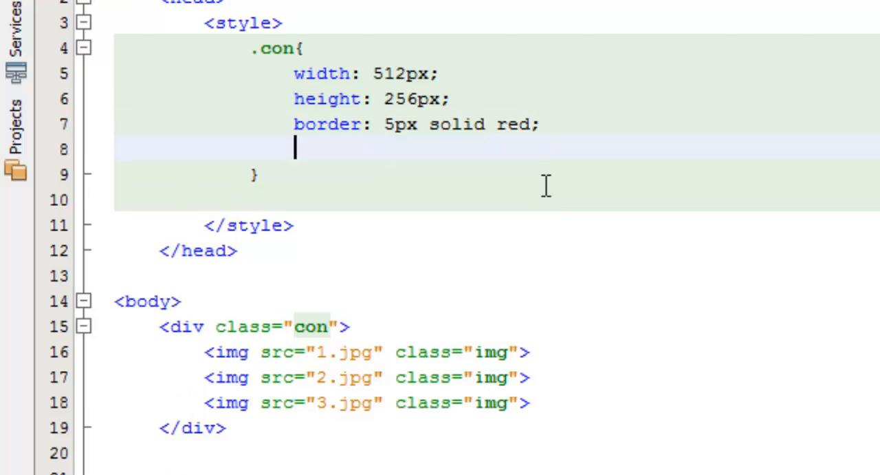
pyautogui.write('margin:')
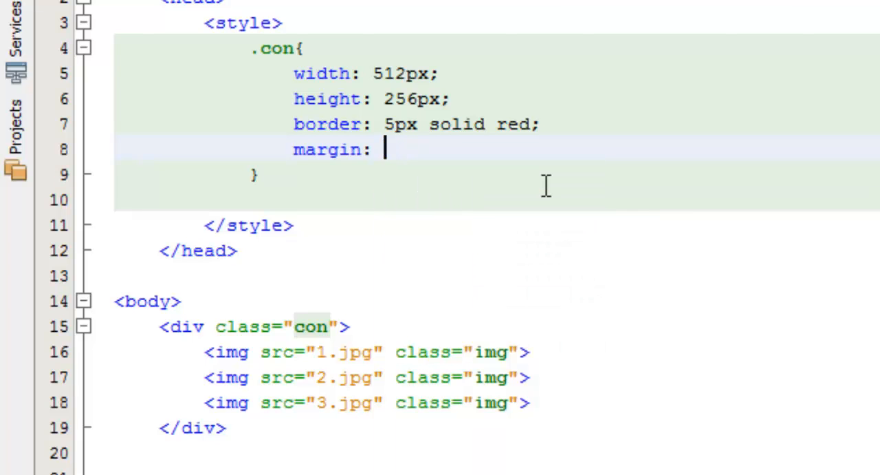
pyautogui.write('50px')
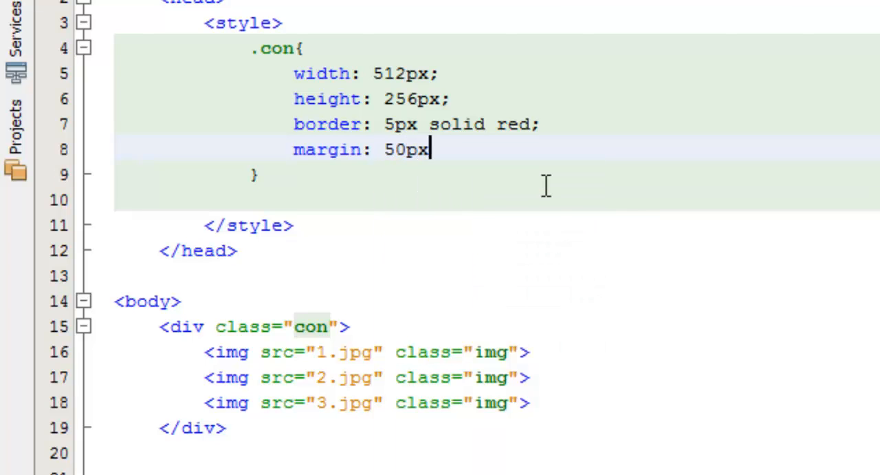
pyautogui.write('auto')
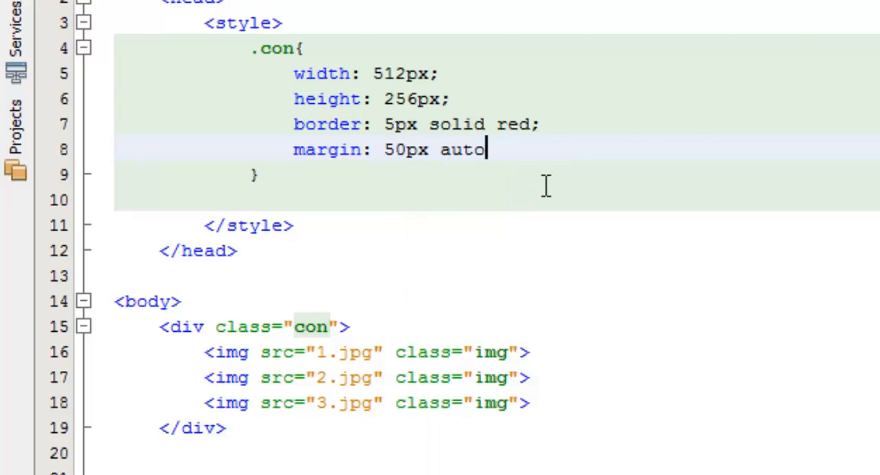
pyautogui.write(';')
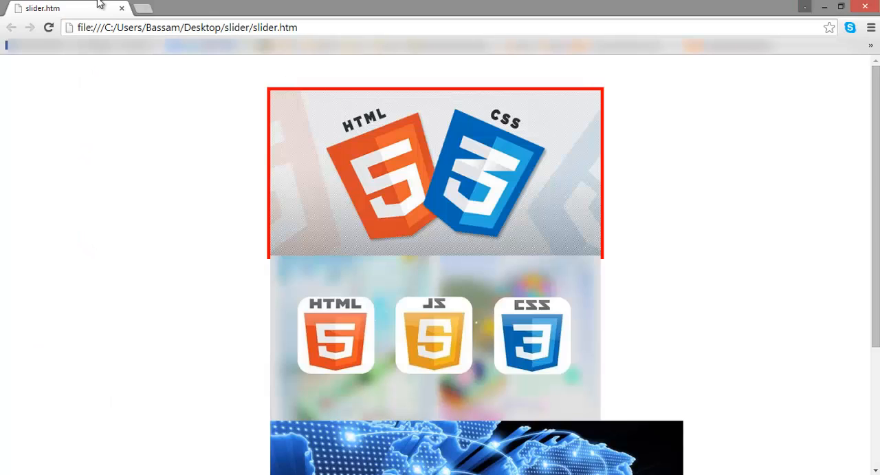
# Step: Open slider.htm from File Explorer in Firefox
pyautogui.rightClick(337, 93)
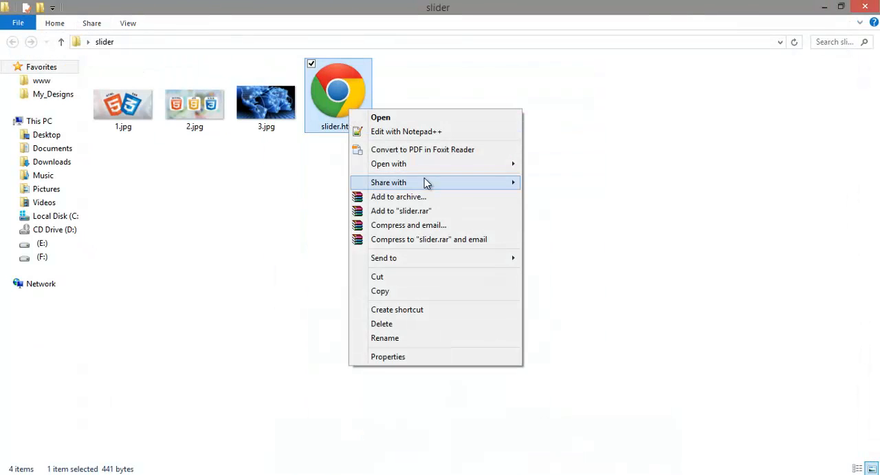
pyautogui.click(231, 238)
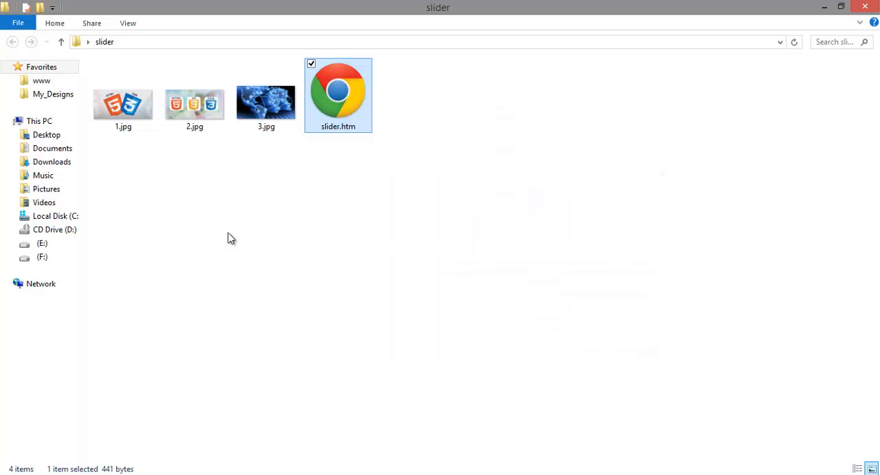
pyautogui.doubleClick(338, 94)
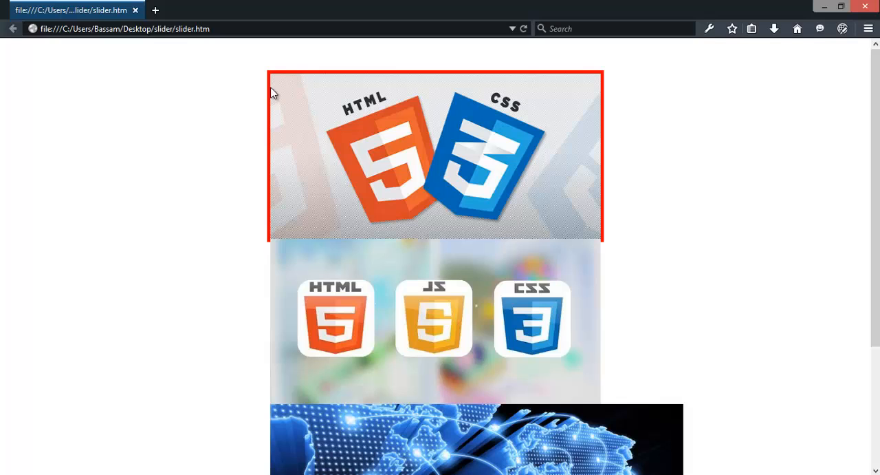
pyautogui.moveTo(268, 244)
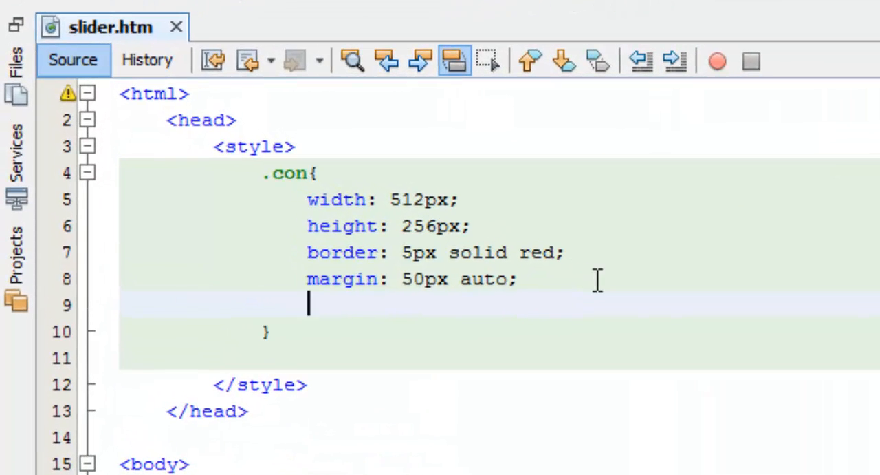
# Step: Add overflow: hidden; to .con and switch to Firefox to reload
pyautogui.write('overflow: j')
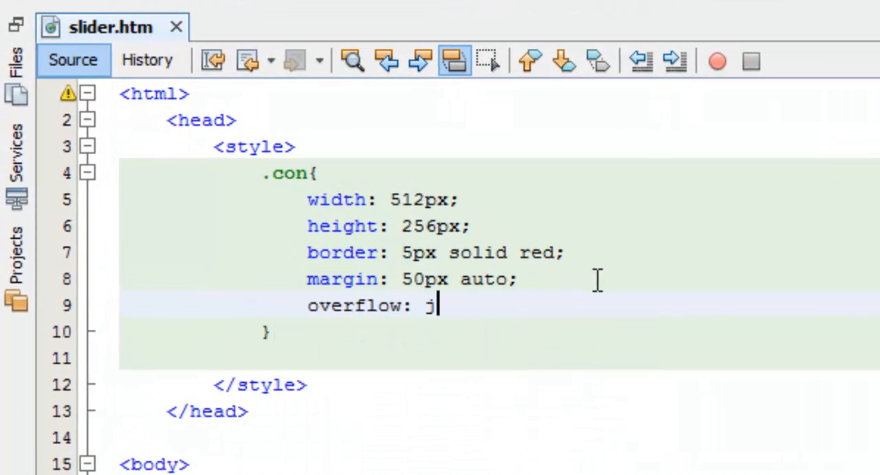
pyautogui.write('idden;')
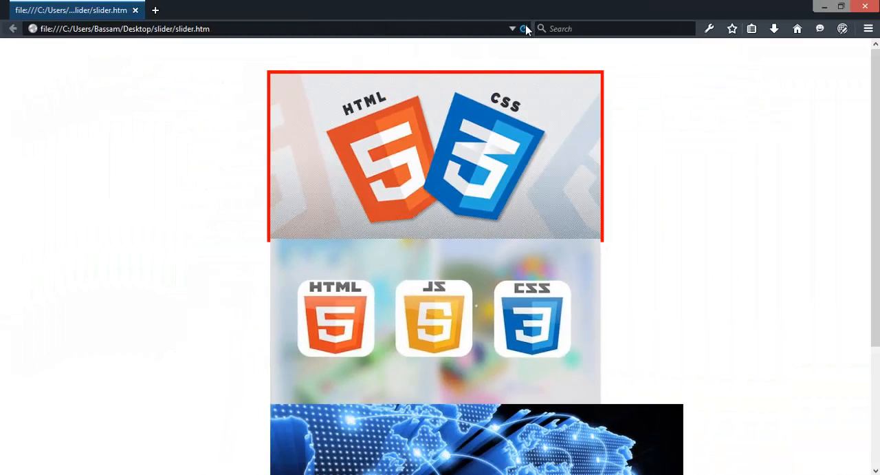
pyautogui.press('alt+tab')
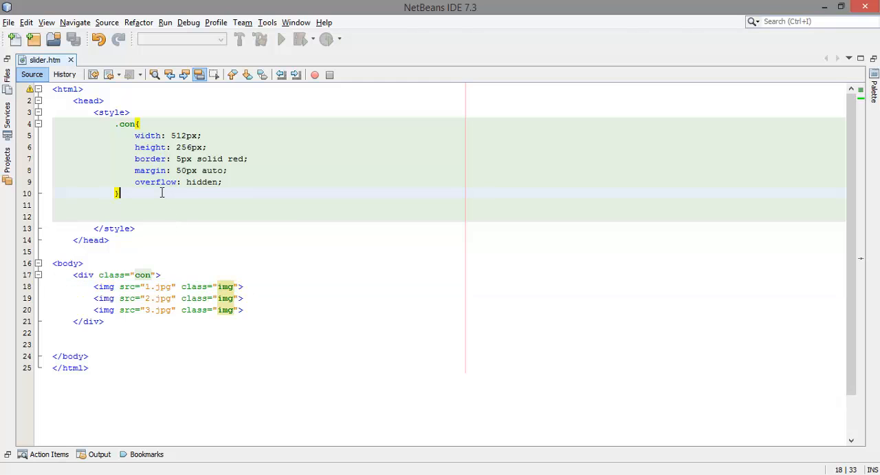
# Step: Create an empty .img{} rule and begin its width declaration
pyautogui.write('.')
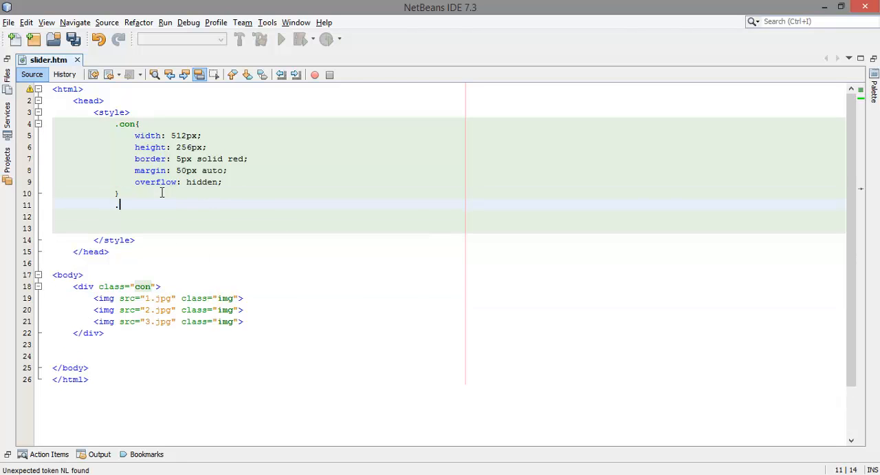
pyautogui.write('img')
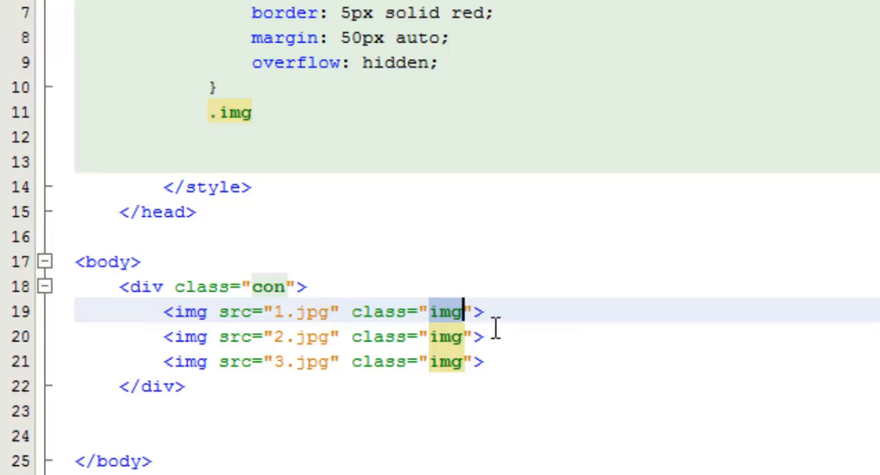
pyautogui.write('{}')
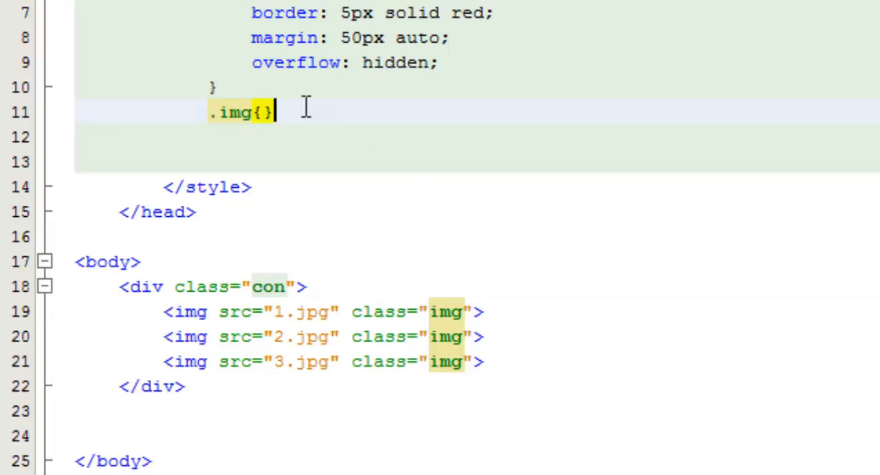
pyautogui.press('Enter')
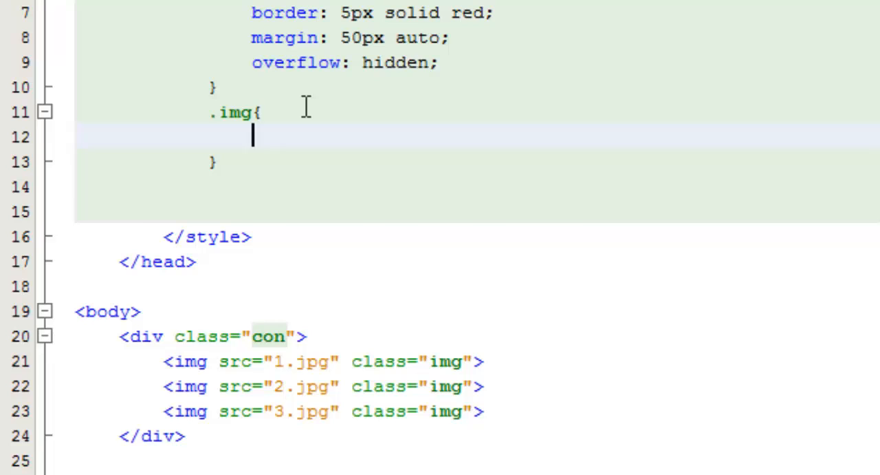
pyautogui.write('w')
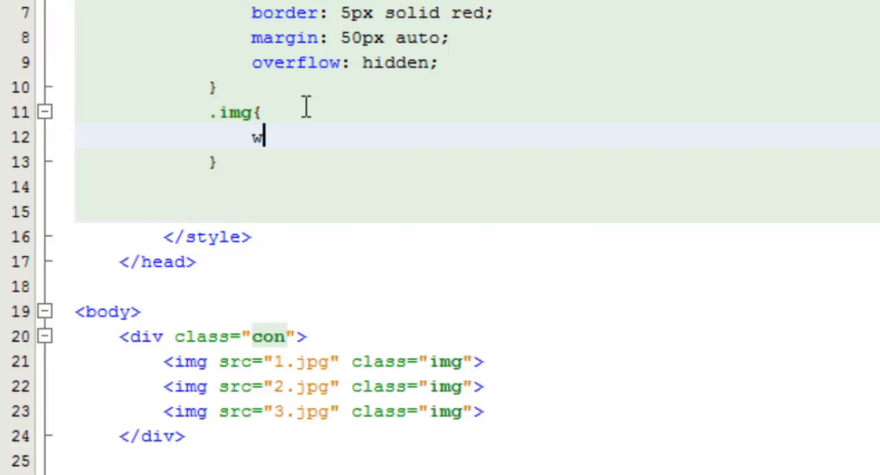
pyautogui.write('id')
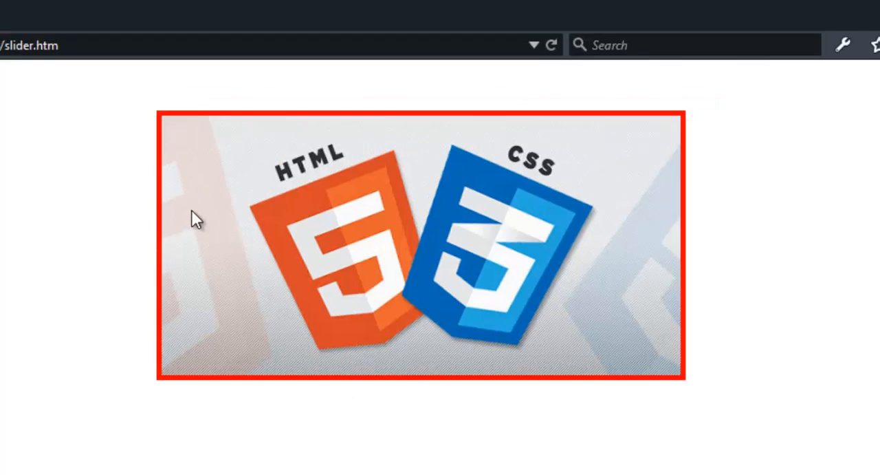
pyautogui.moveTo(322, 129)
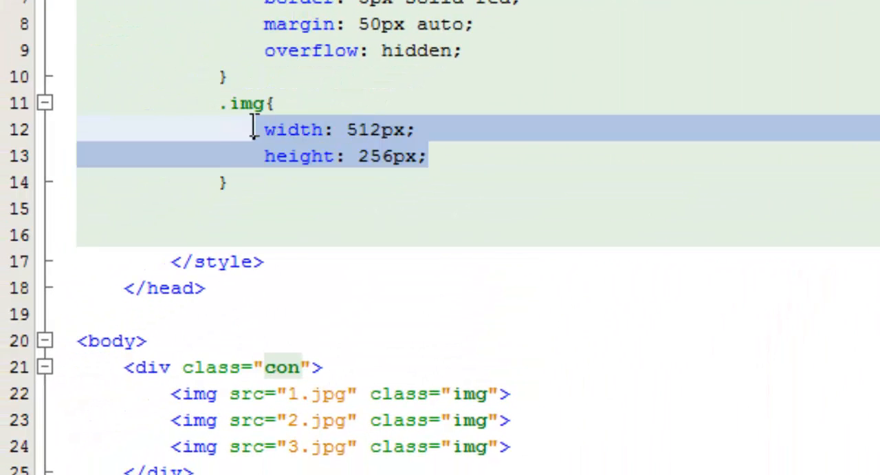
# Step: Add animation: mm 15s infinite; to .img, replacing the placeholder name r
pyautogui.click(506, 156)
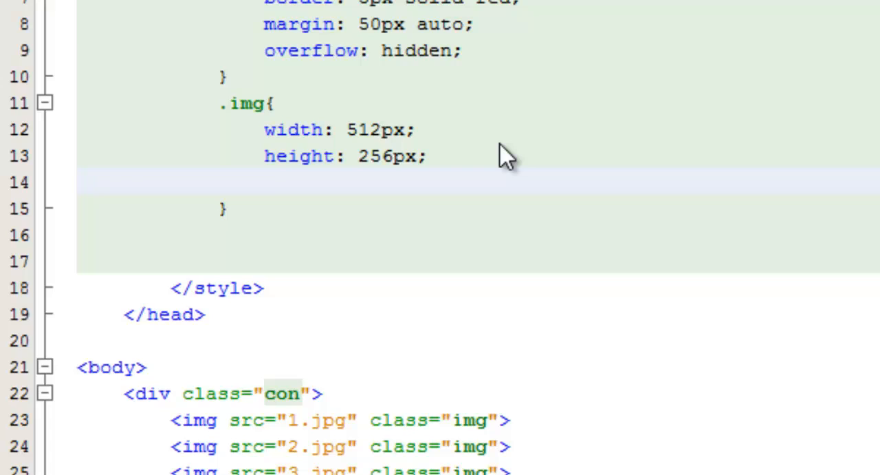
pyautogui.click(266, 181)
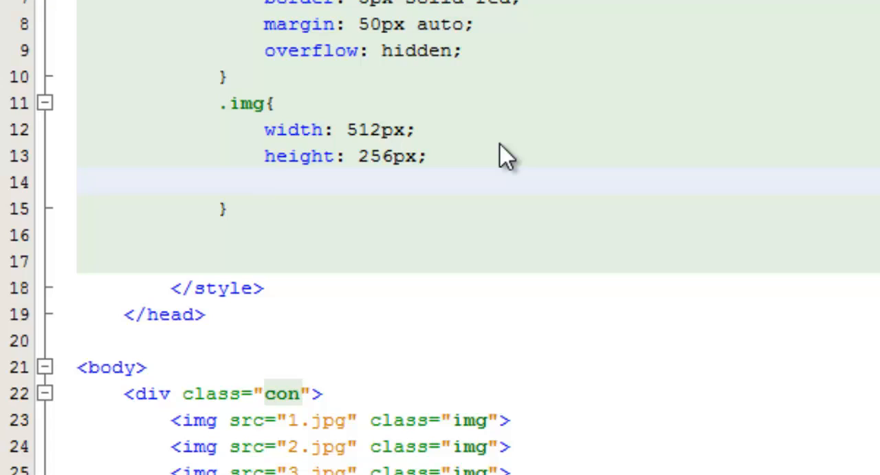
pyautogui.click(265, 181)
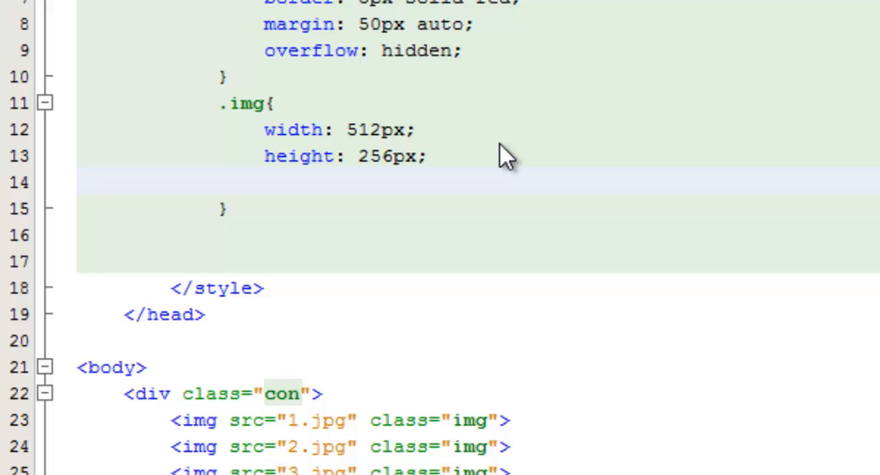
pyautogui.write('animation:')
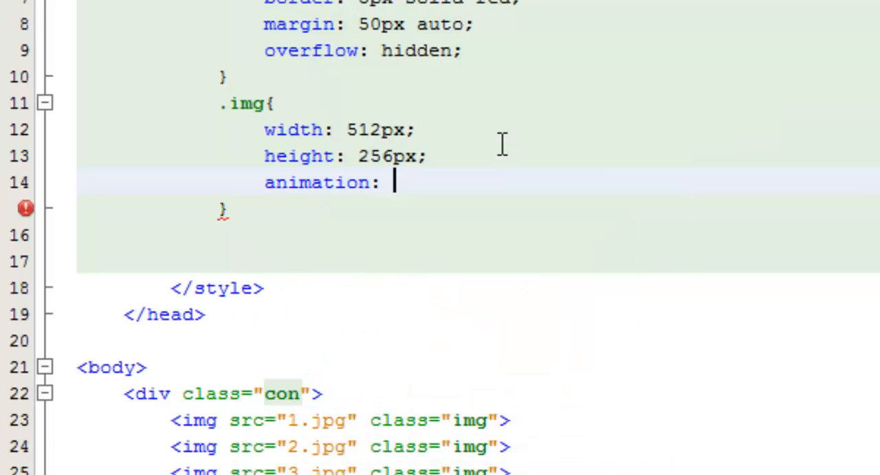
pyautogui.write('r')
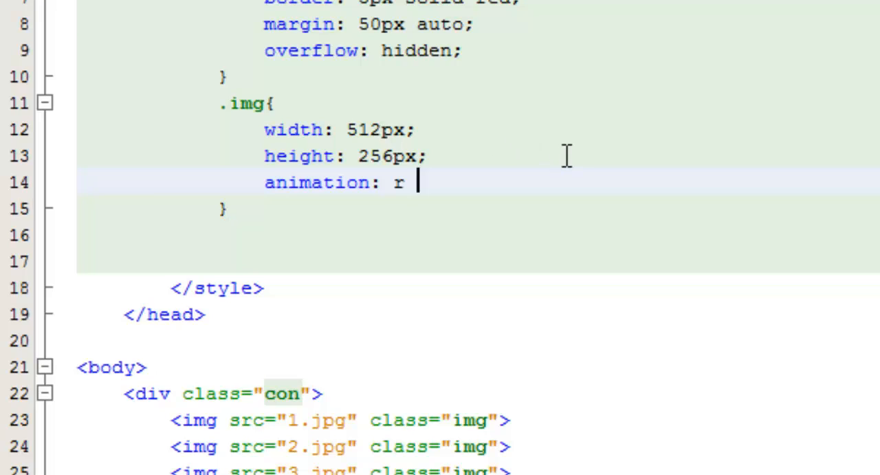
pyautogui.write('15s')
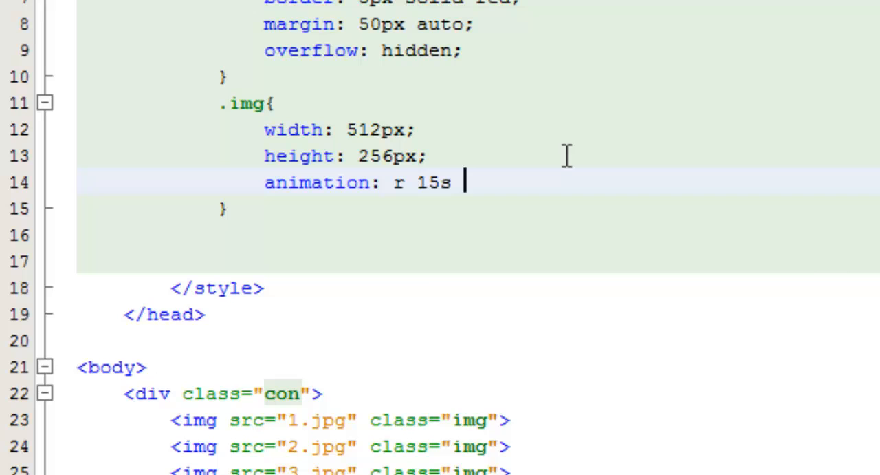
pyautogui.write('infinite')
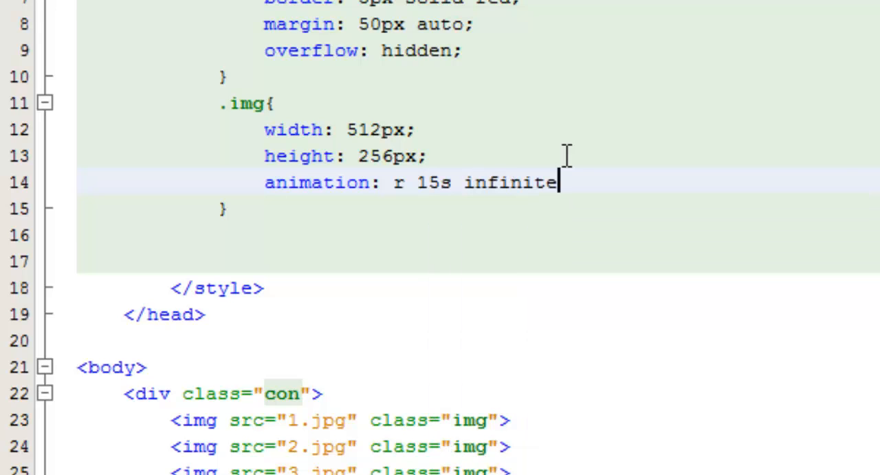
pyautogui.write(';')
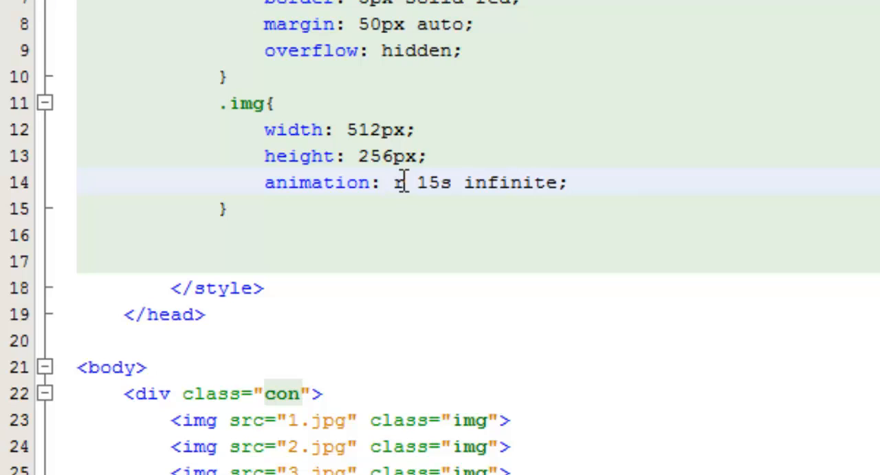
pyautogui.press('Backspace')
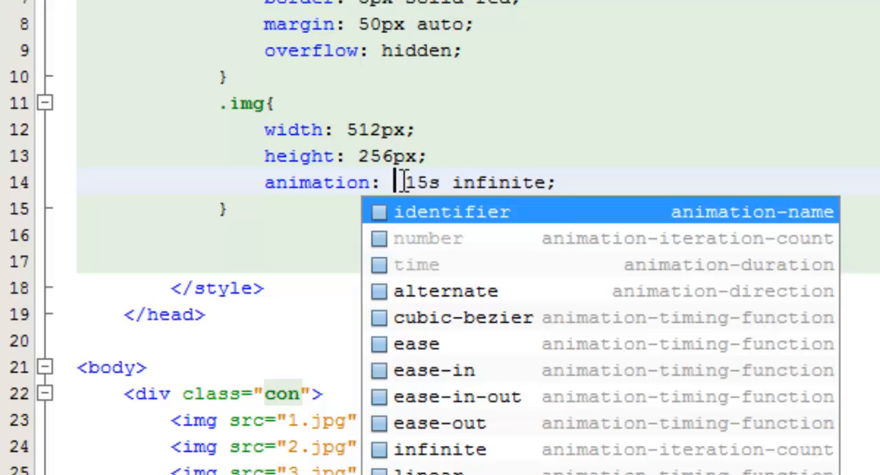
pyautogui.write('mm')
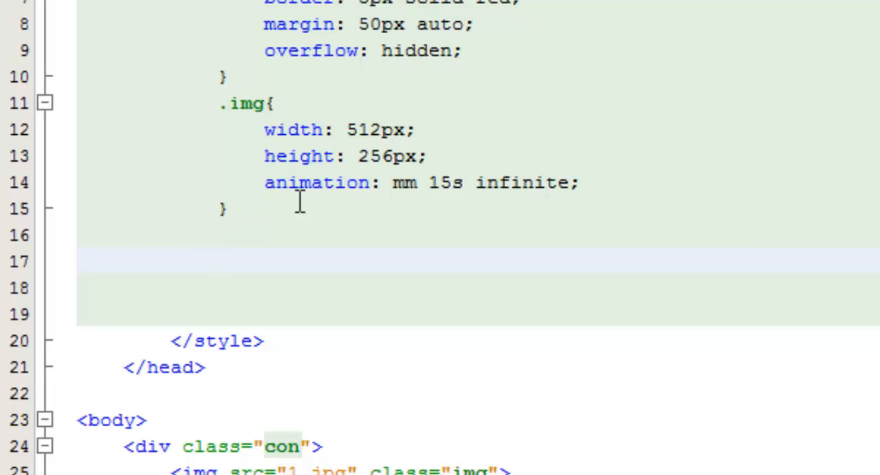
pyautogui.write('@')
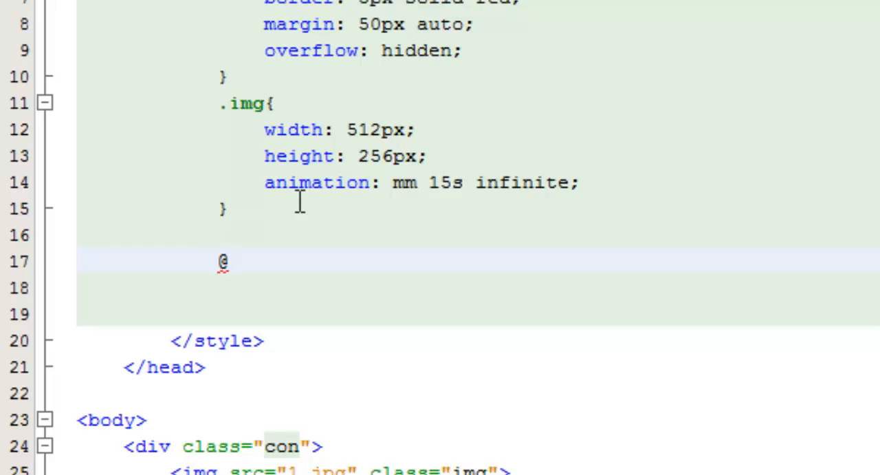
pyautogui.write('key')
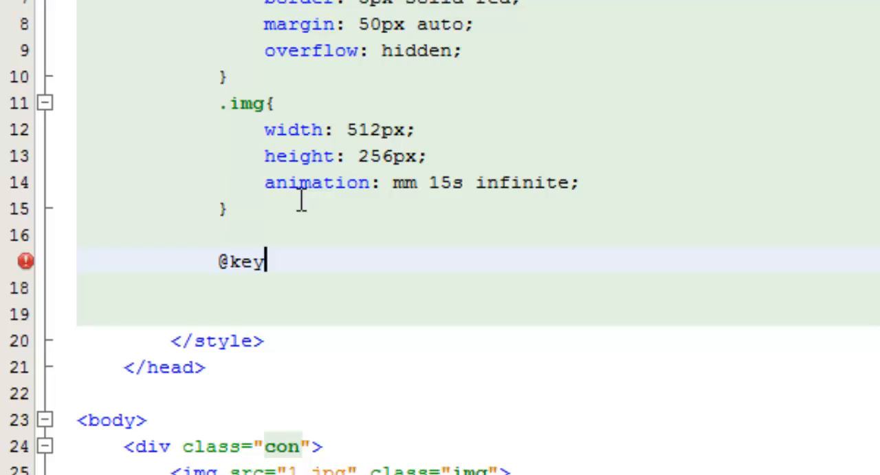
pyautogui.write('frame')
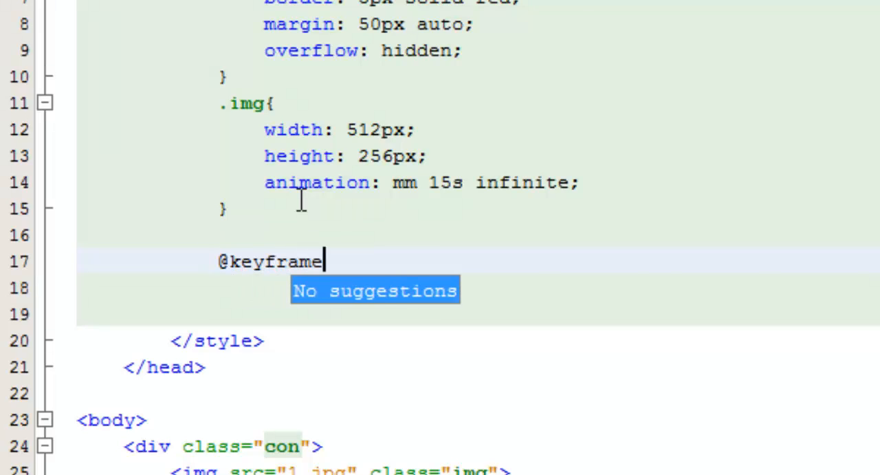
pyautogui.write('s')
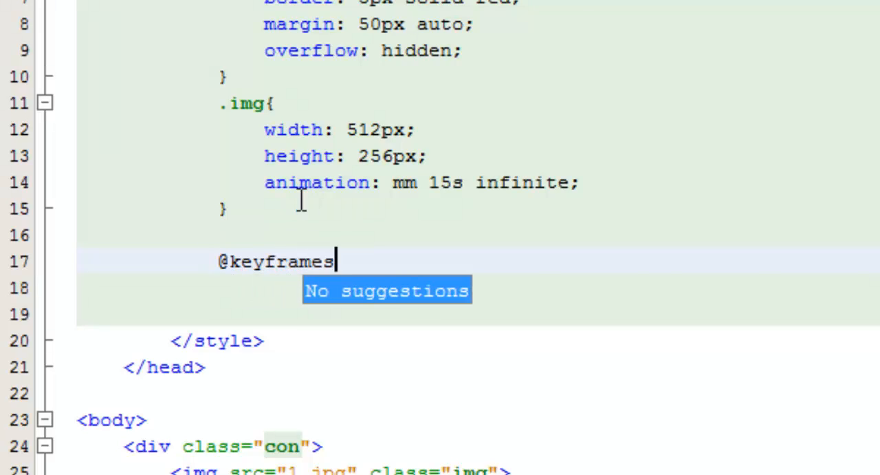
pyautogui.write('{')
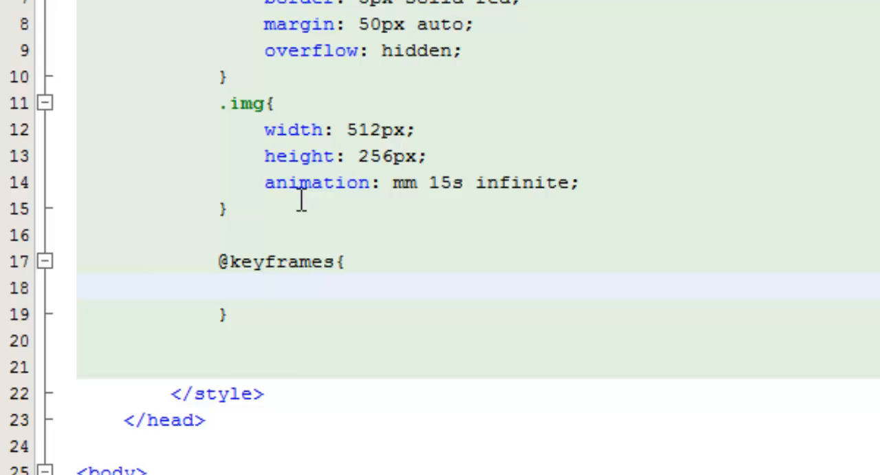
pyautogui.click(265, 287)
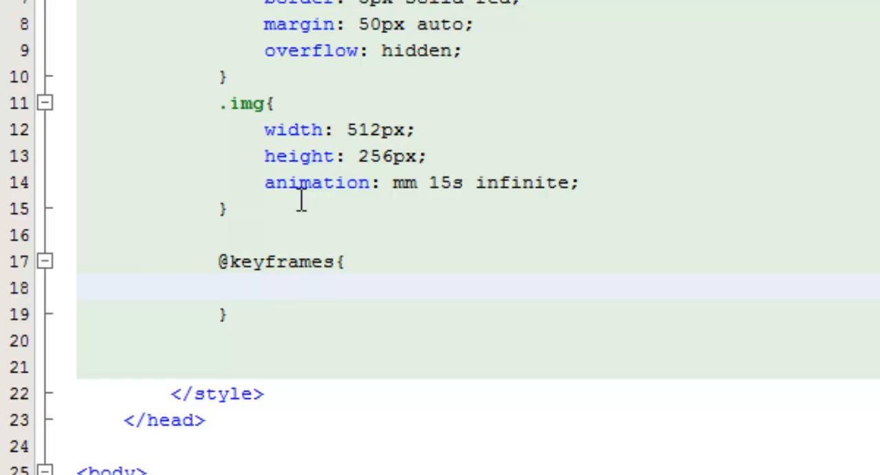
pyautogui.click(265, 288)
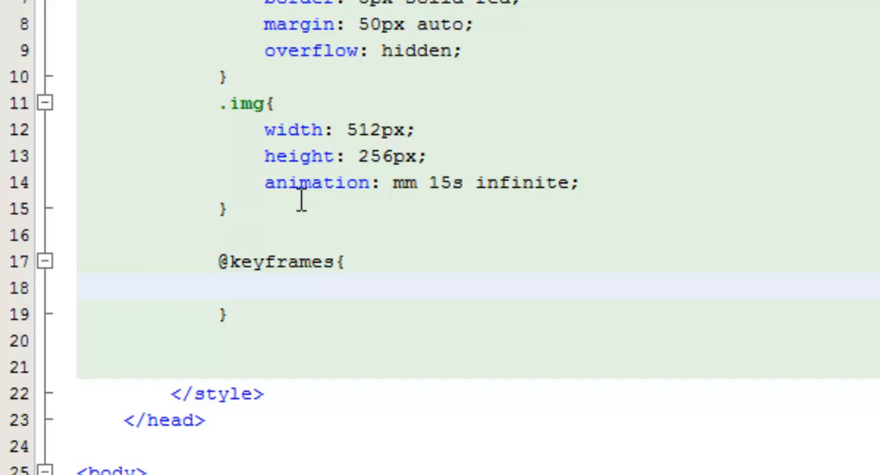
pyautogui.click(265, 287)
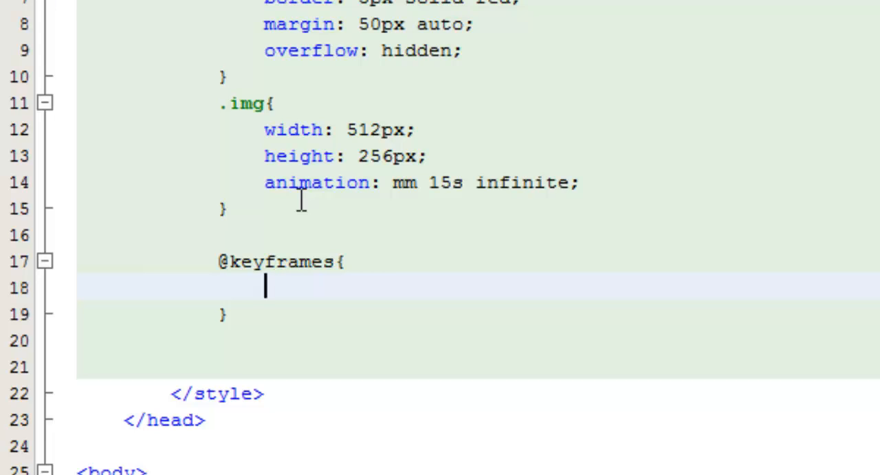
# Step: Add keyframe steps 10% opacity:1 and 45% opacity:0, removing the extra blank line
pyautogui.write('10$')
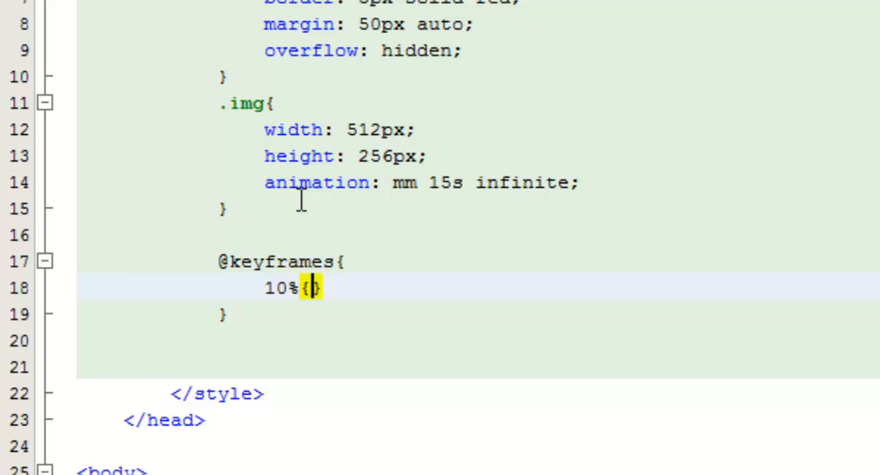
pyautogui.write('opaci')
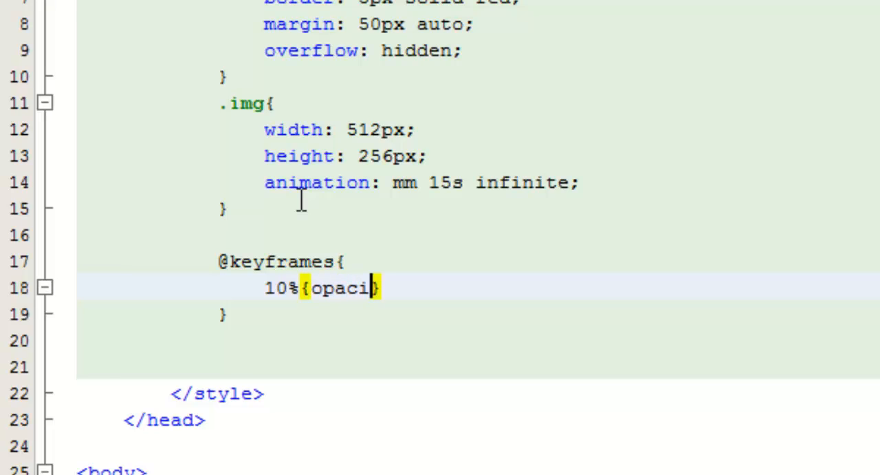
pyautogui.write('t')
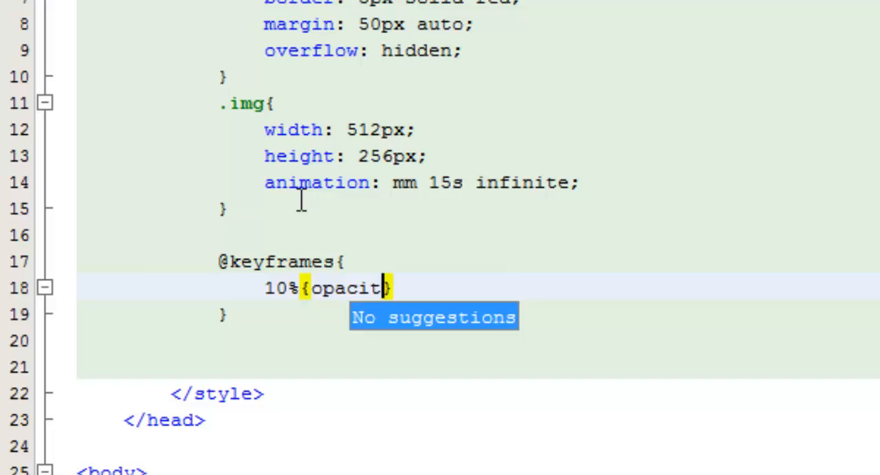
pyautogui.write('y:')
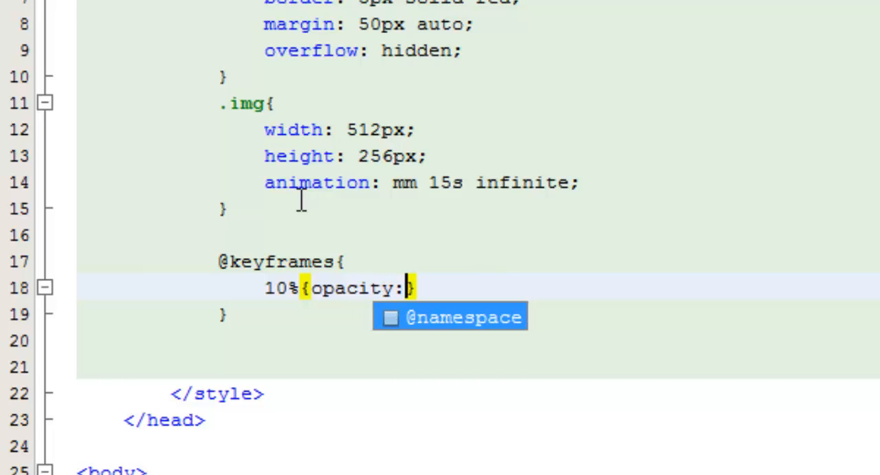
pyautogui.write('1}')
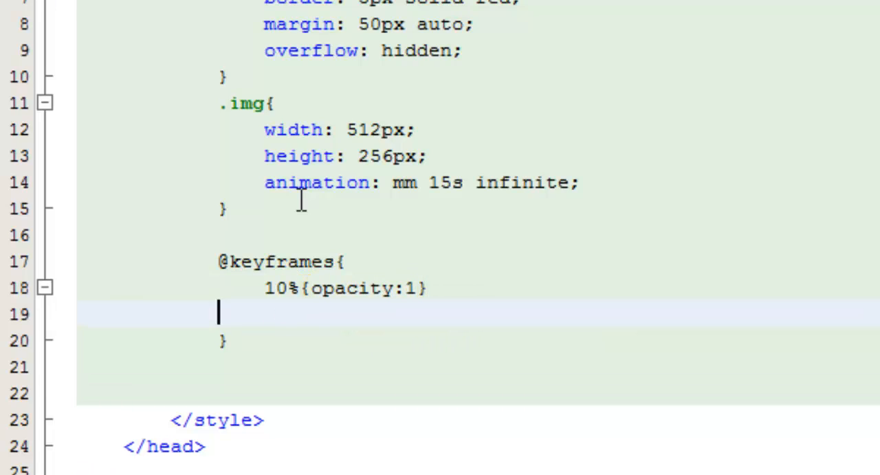
pyautogui.write('10%{opacity:1}')
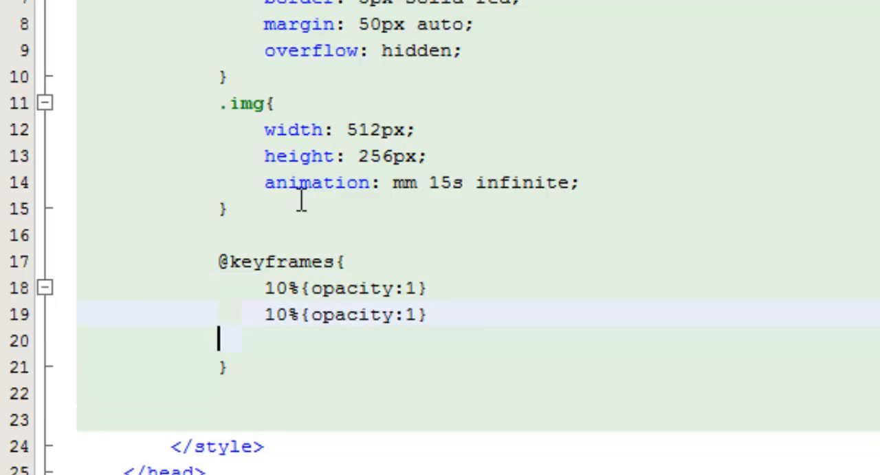
pyautogui.click(288, 314)
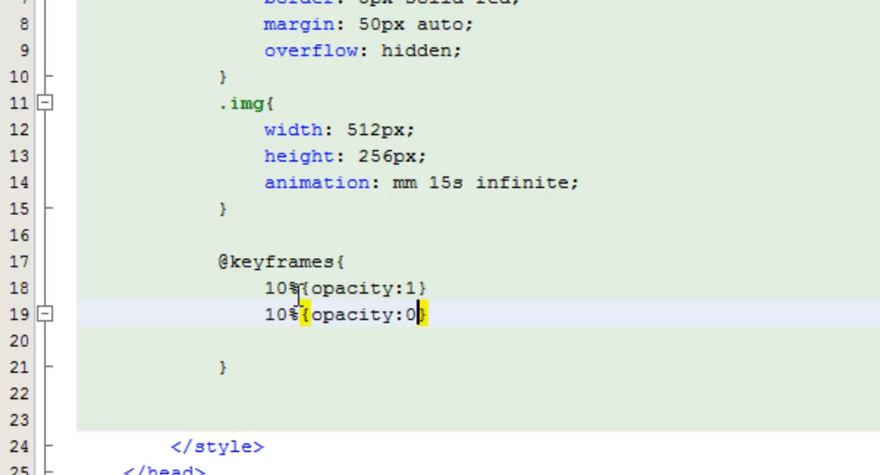
pyautogui.doubleClick(275, 315)
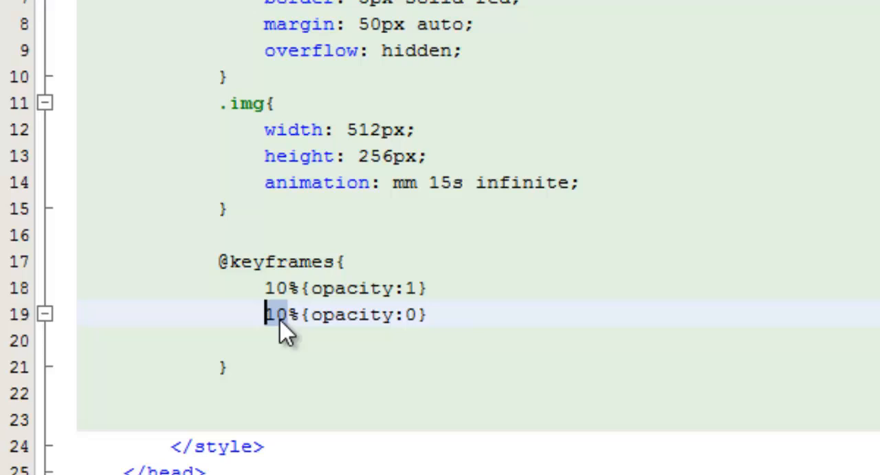
pyautogui.write('45')
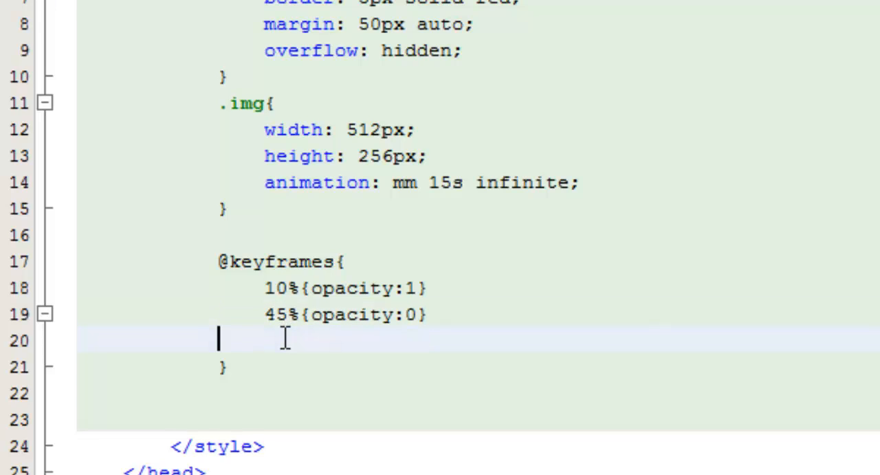
pyautogui.press('Backspace')
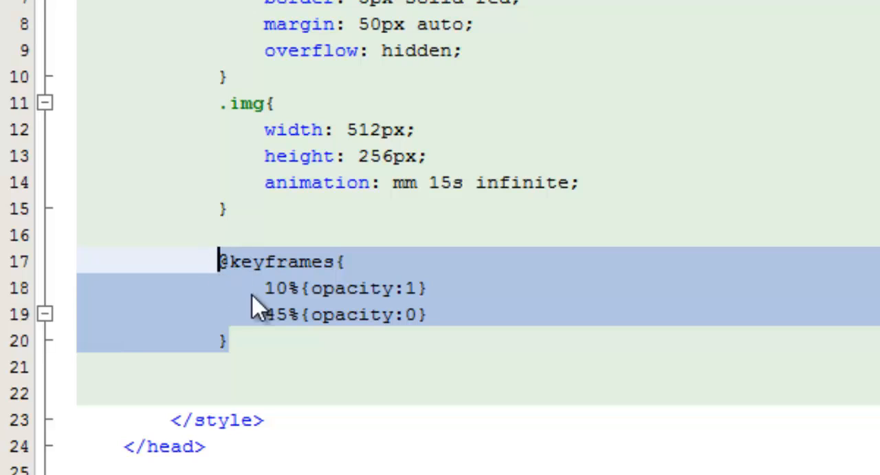
pyautogui.moveTo(224, 279)
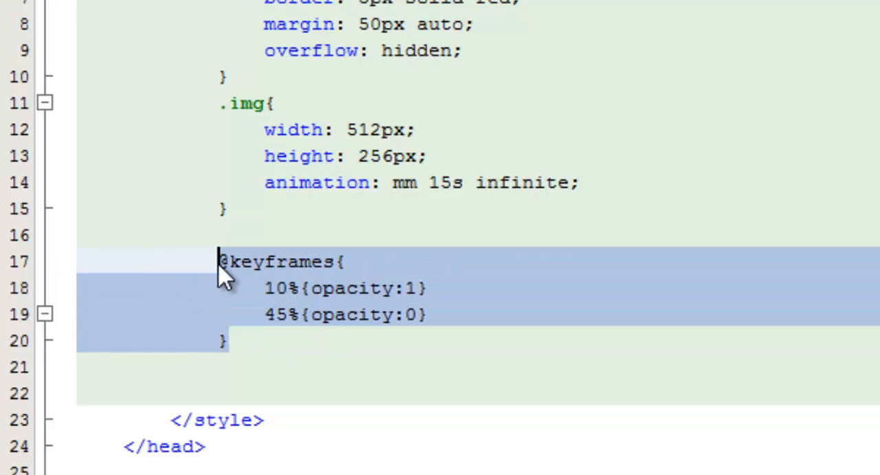
pyautogui.click(275, 344)
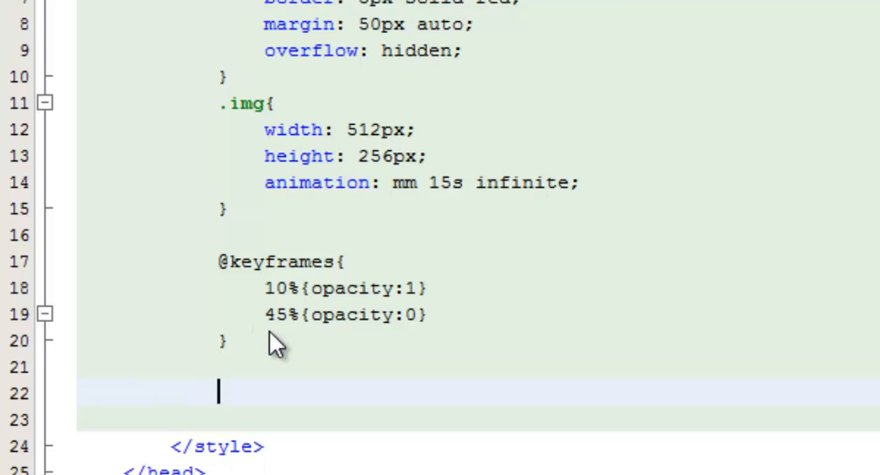
# Step: Add img:nth-child(0){animation-delay: 0s} and duplicate it for nth-child 1 and 2
pyautogui.write('img')
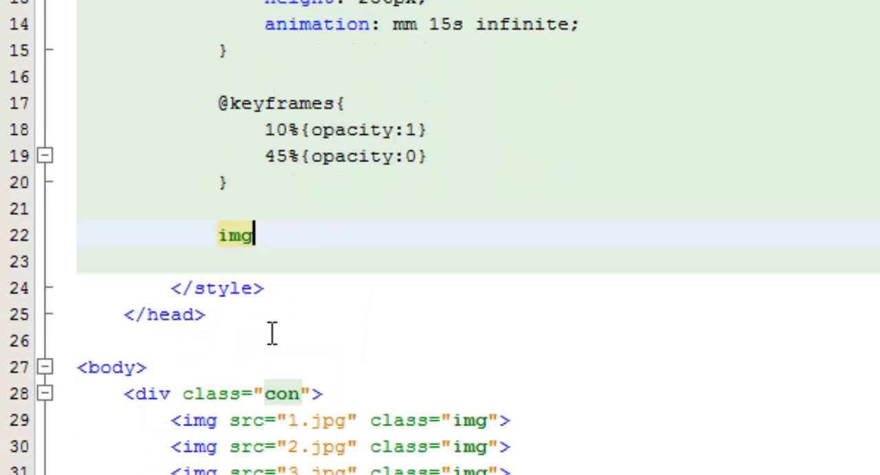
pyautogui.moveTo(278, 236)
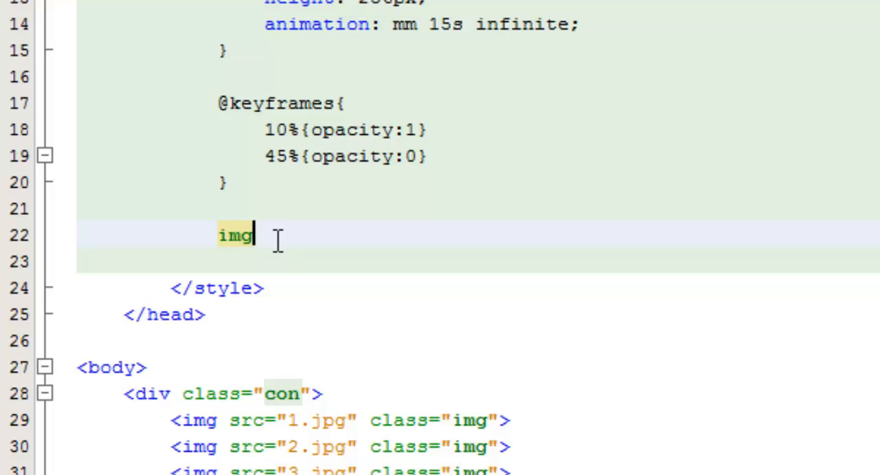
pyautogui.write(':')
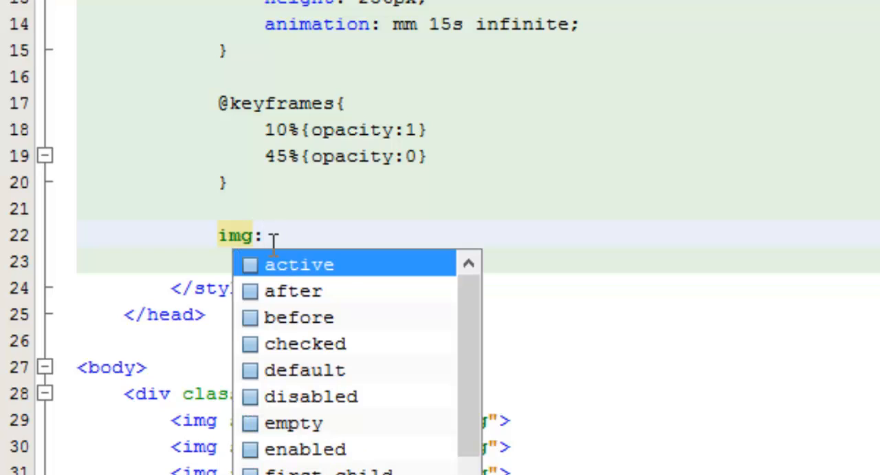
pyautogui.write('nth-child')
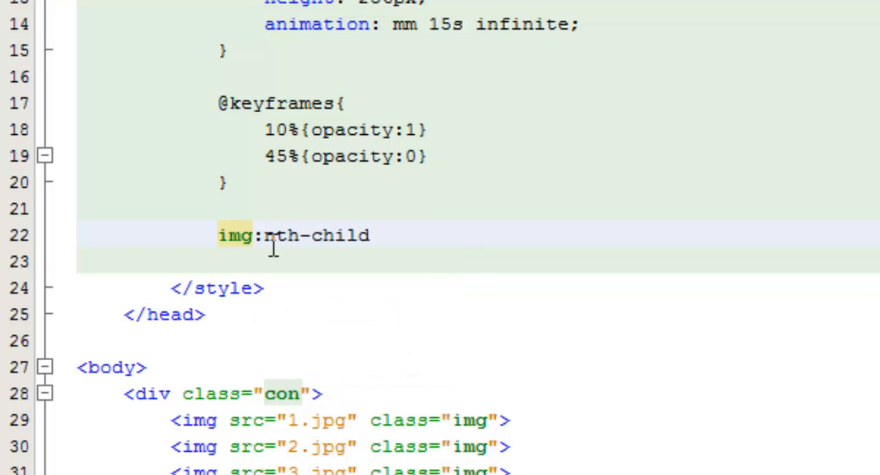
pyautogui.write('()')
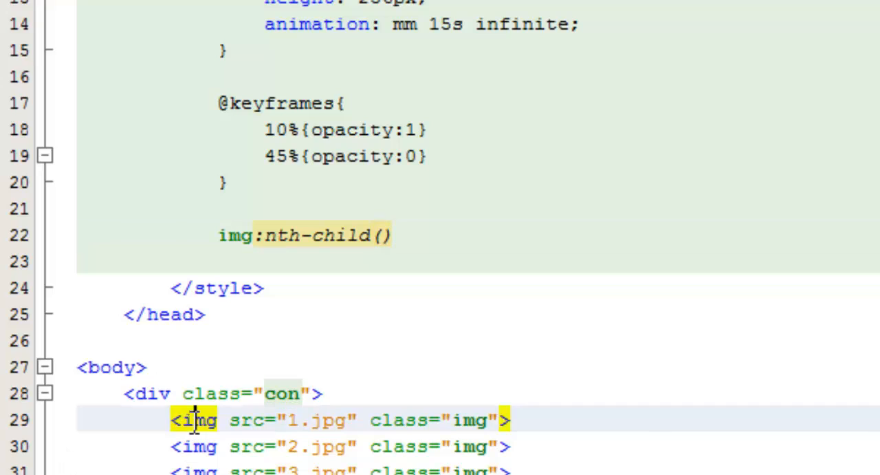
pyautogui.write('0')
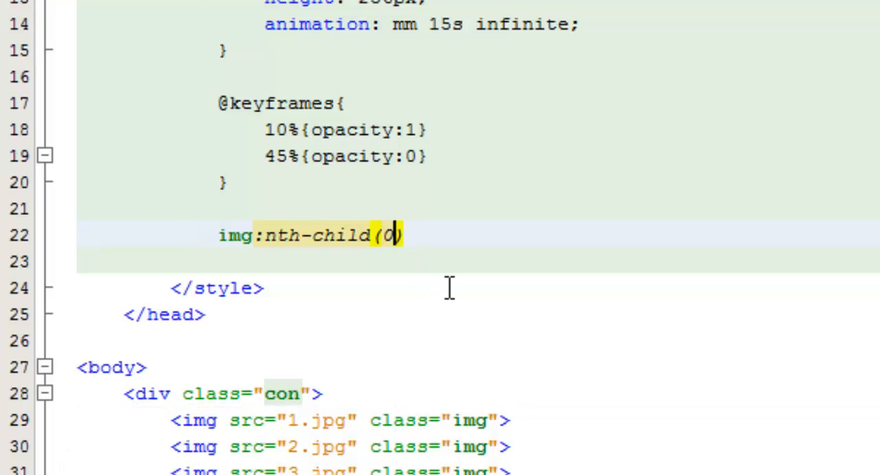
pyautogui.write('{')
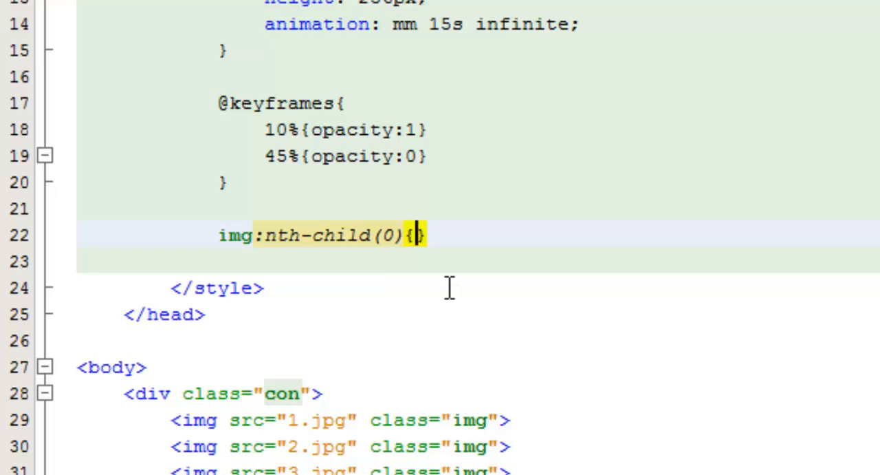
pyautogui.write('animation-delay:')
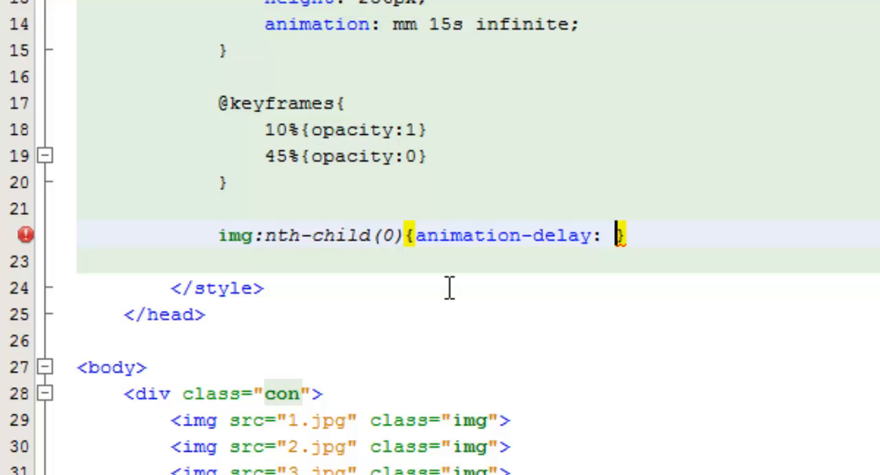
pyautogui.write('0s')
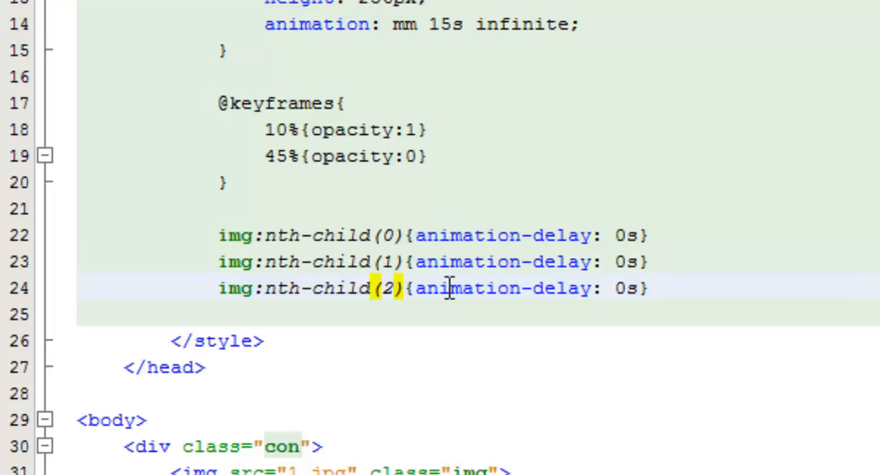
pyautogui.click(616, 261)
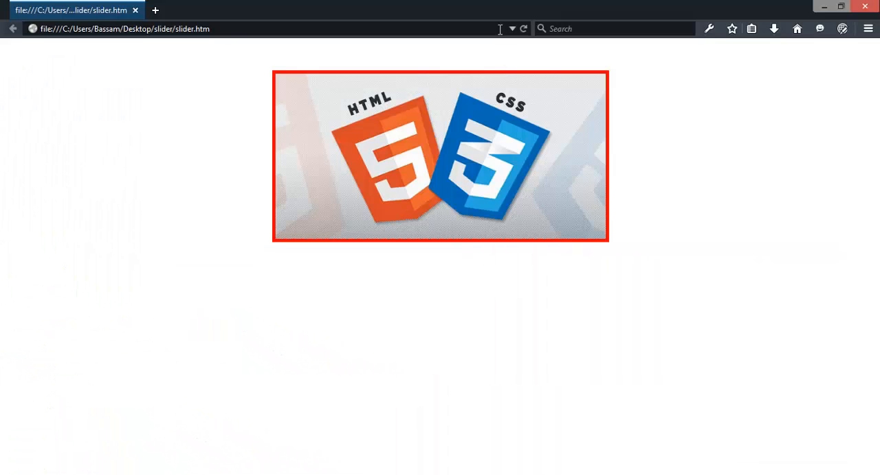
pyautogui.moveTo(398, 168)
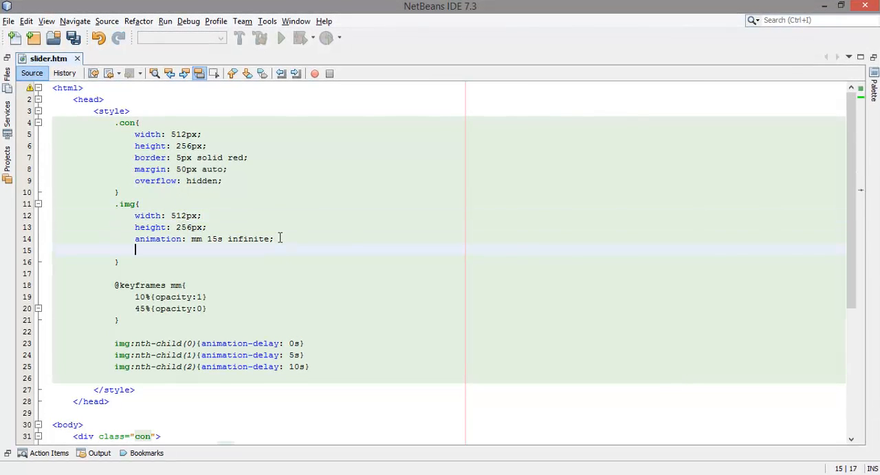
# Step: Give .img opacity: 0 and position: absolute, and .con position: relative
pyautogui.write('opacity:')
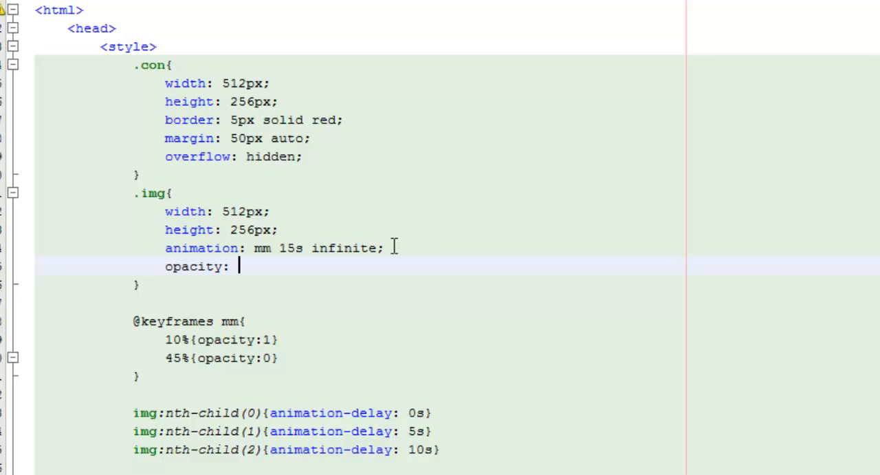
pyautogui.write('0;')
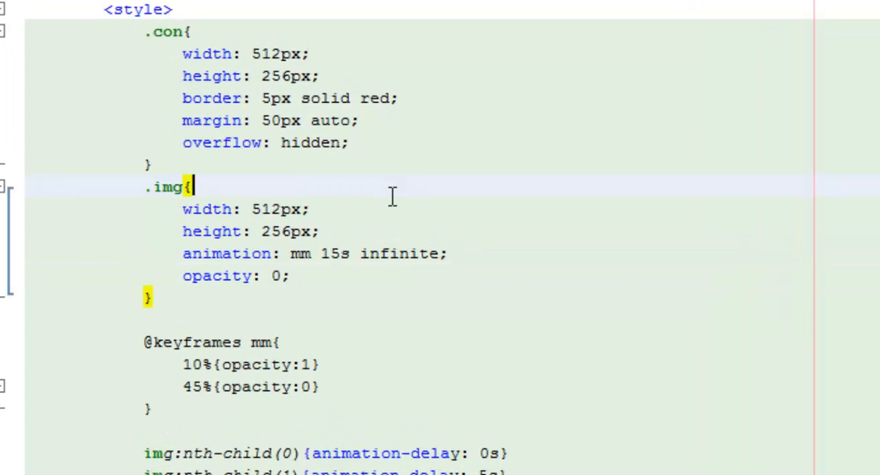
pyautogui.write('osition:')
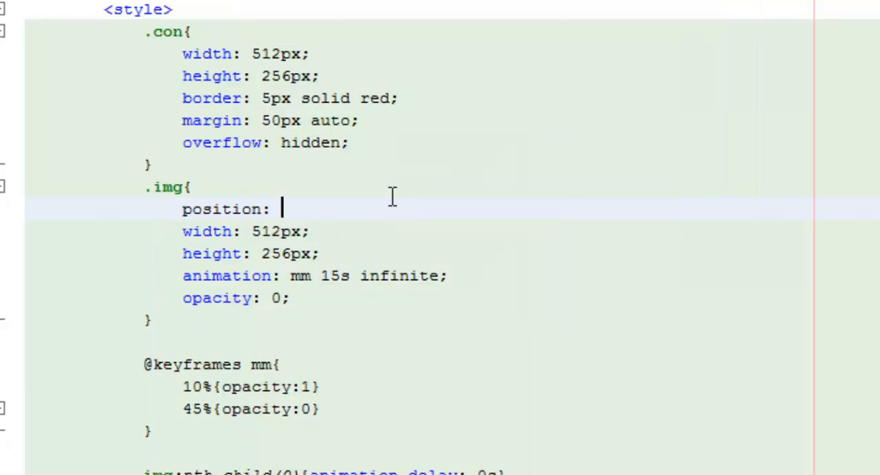
pyautogui.write('absolute;')
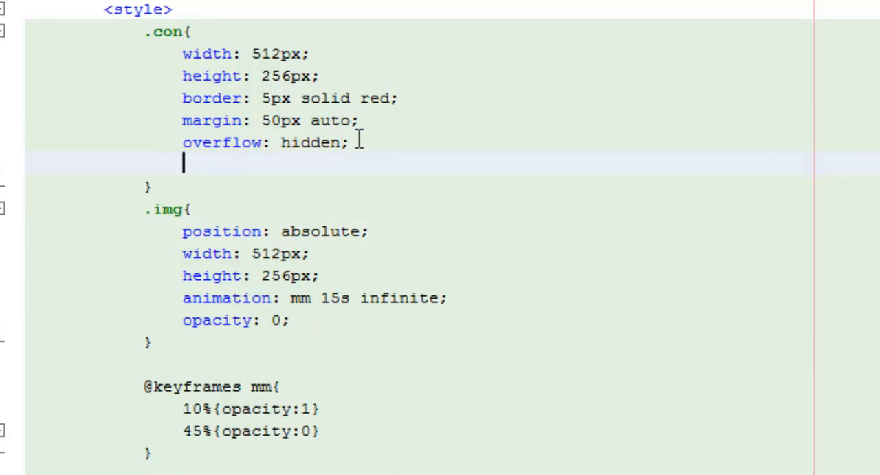
pyautogui.write('position:')
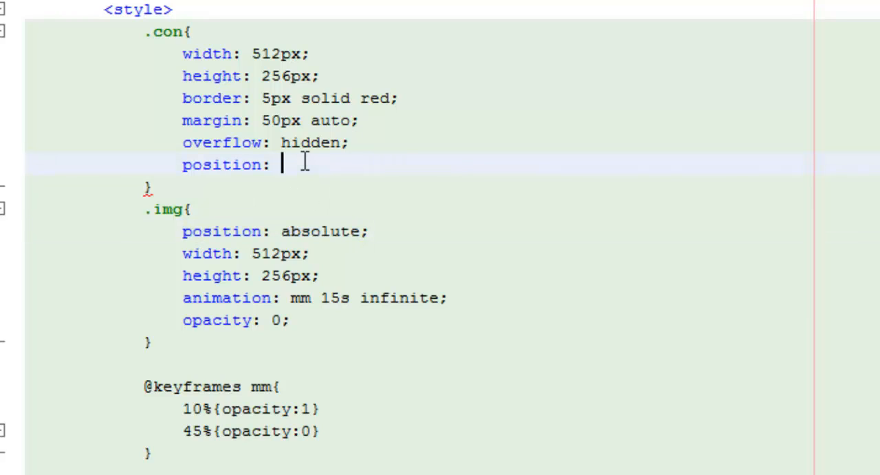
pyautogui.write('relative;')
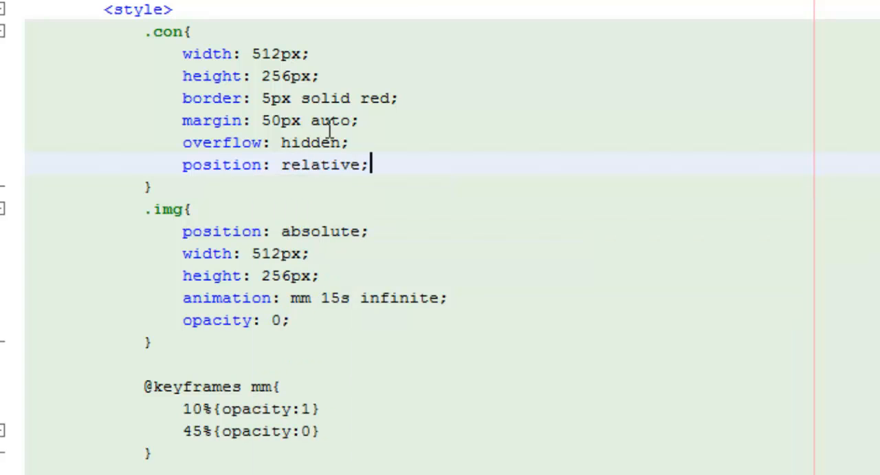
pyautogui.scroll(-3)
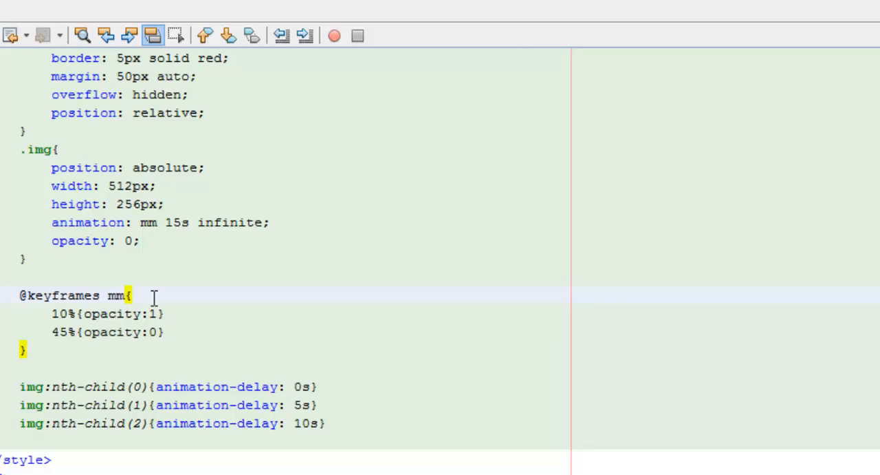
# Step: Type and then delete a scratch note below the mm keyframes
pyautogui.scroll(-3)
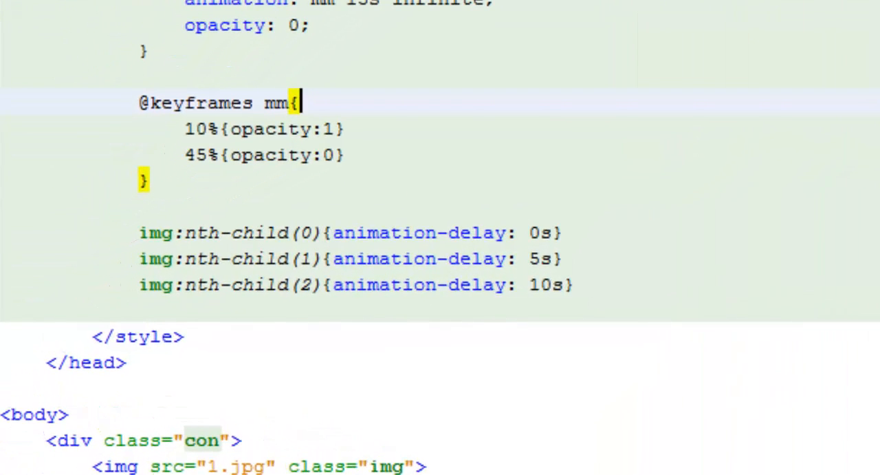
pyautogui.moveTo(411, 112)
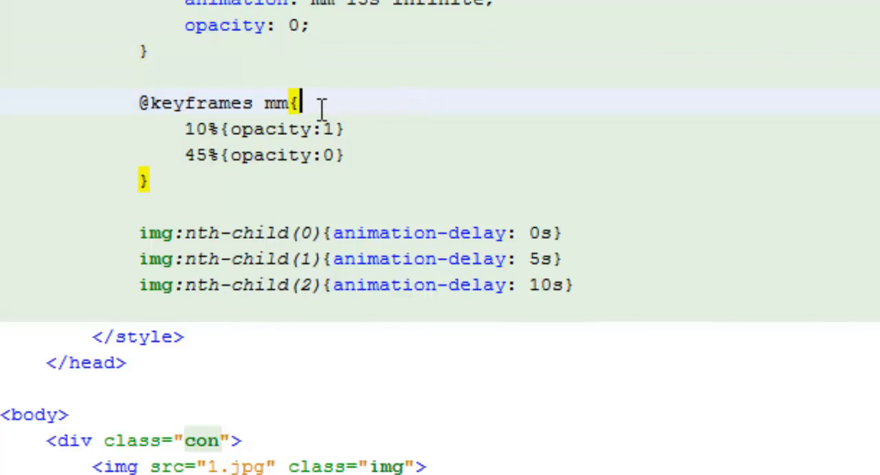
pyautogui.moveTo(275, 129)
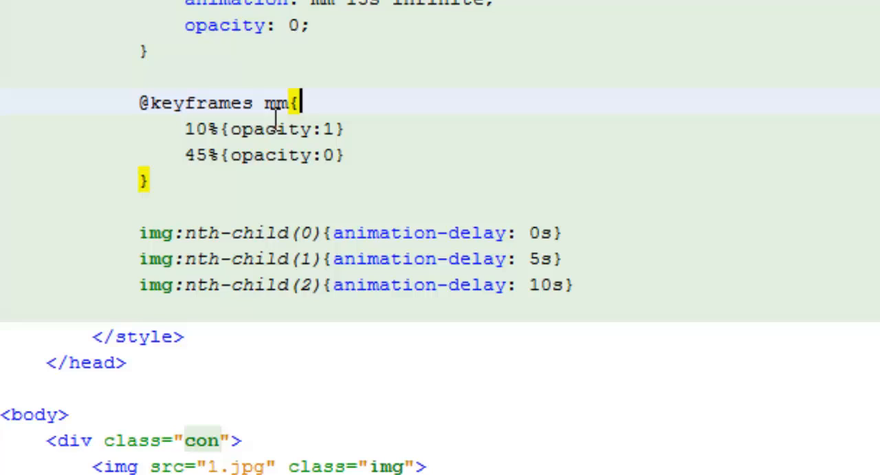
pyautogui.click(301, 129)
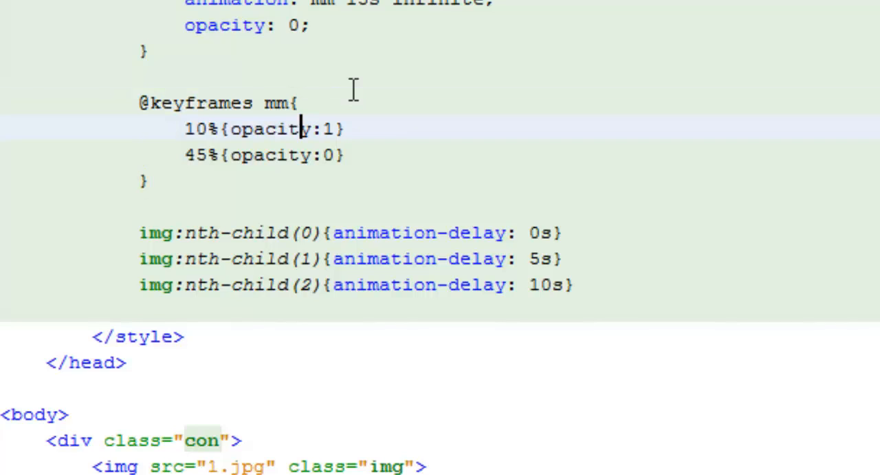
pyautogui.write('0')
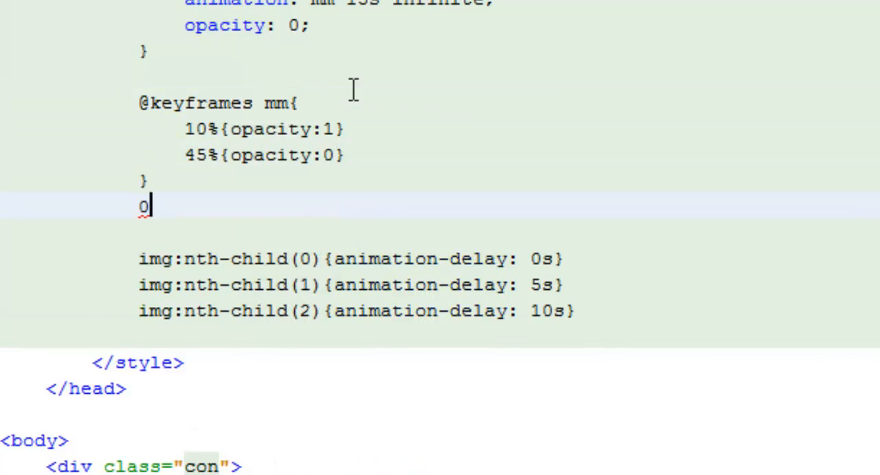
pyautogui.write('- 33')
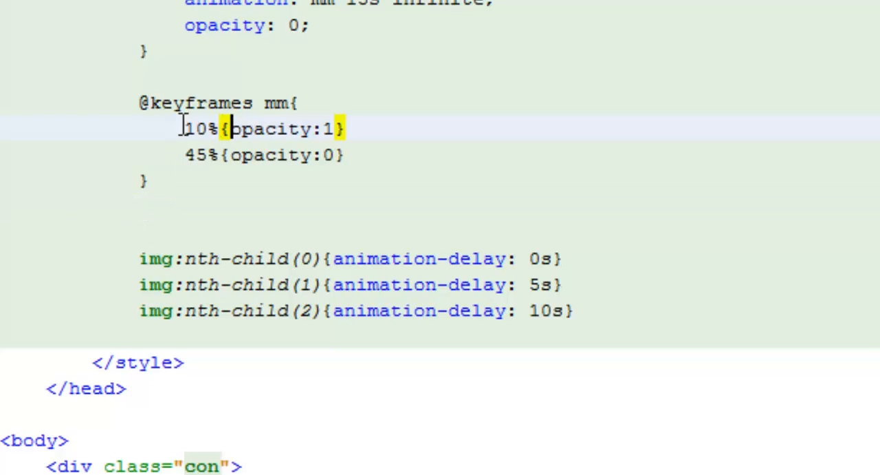
pyautogui.moveTo(185, 128); pyautogui.dragTo(347, 129)
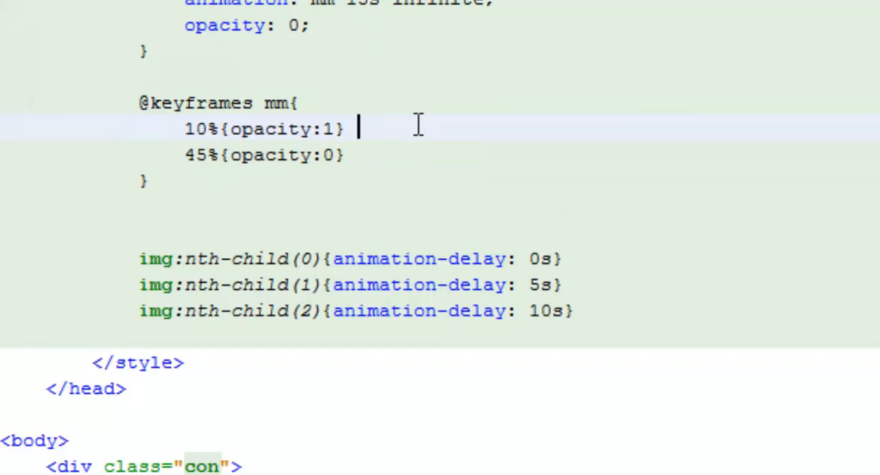
pyautogui.moveTo(279, 135)
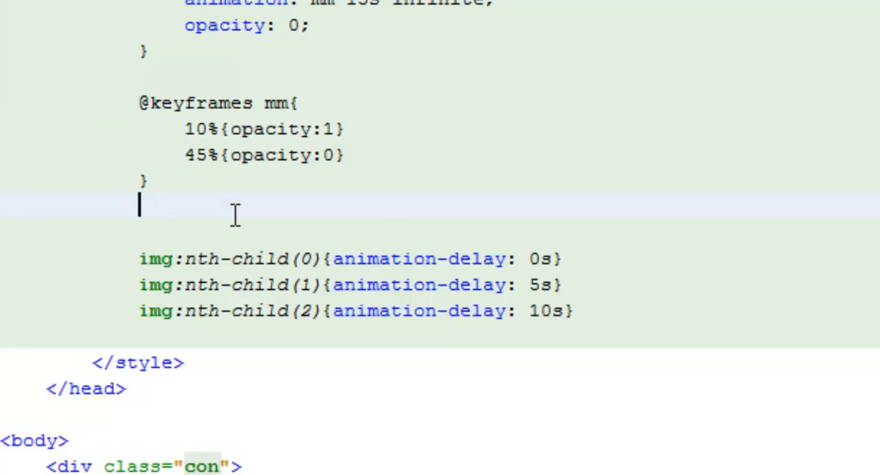
# Step: Move the mm fade-out keyframe (opacity 0) from 45% to 50%
pyautogui.write('0 - 10 t')
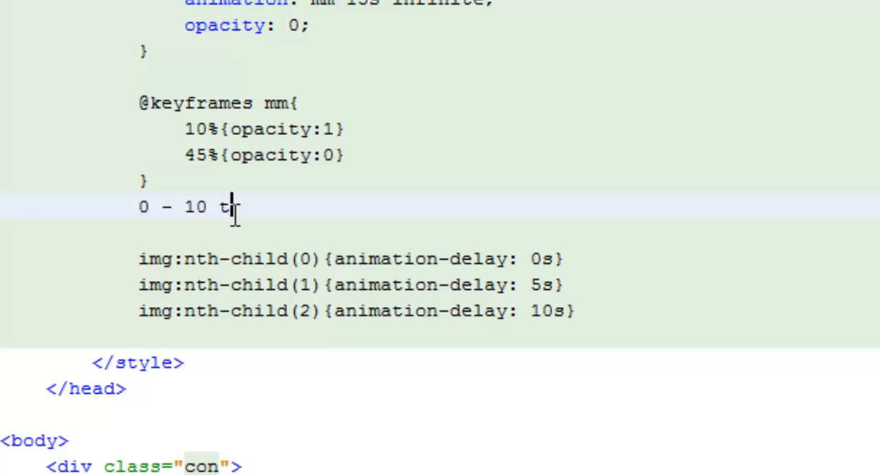
pyautogui.write('u be')
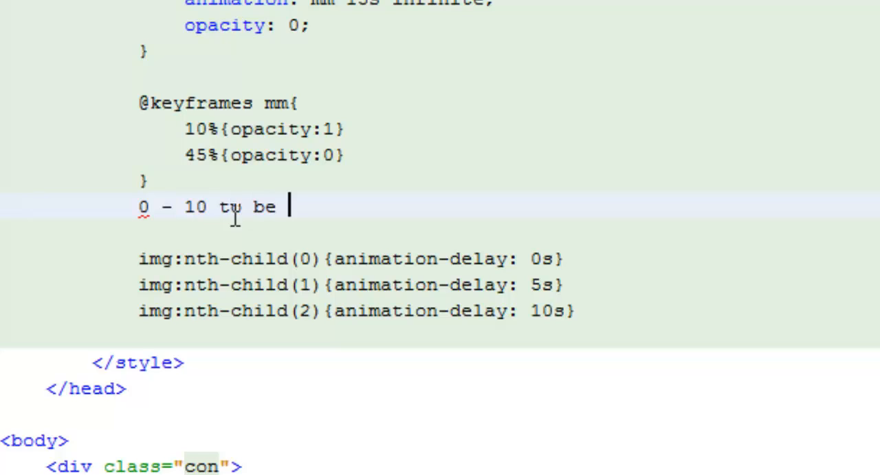
pyautogui.write('o')
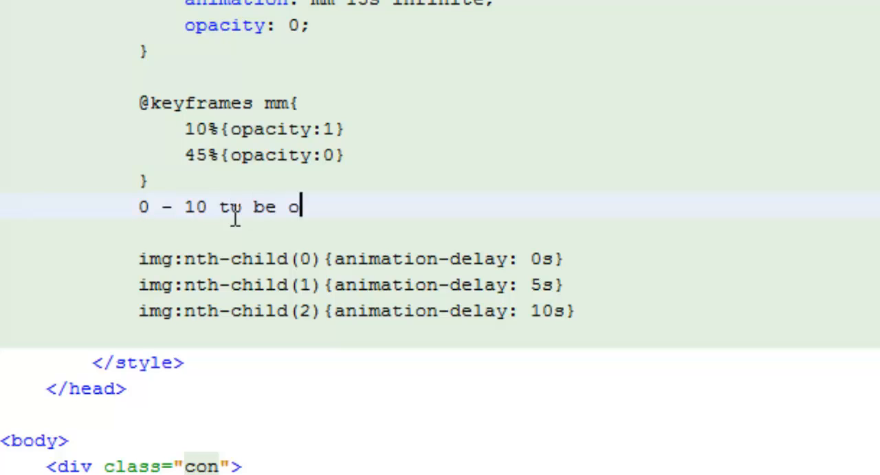
pyautogui.write('pa')
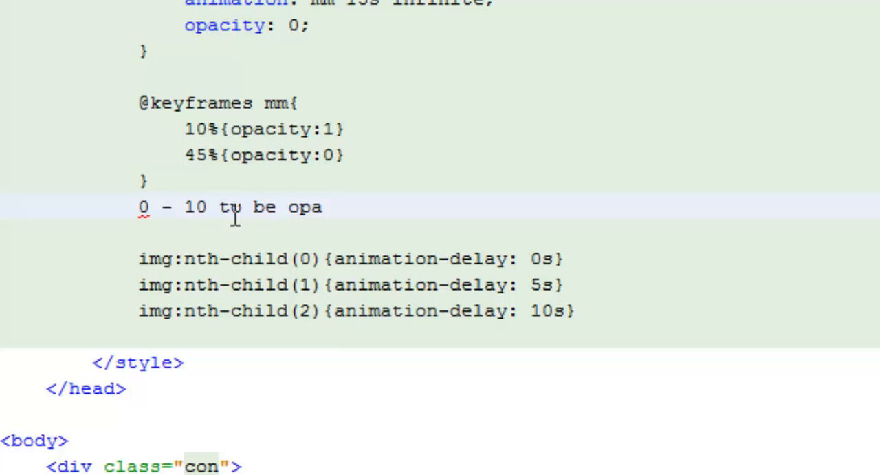
pyautogui.write('1')
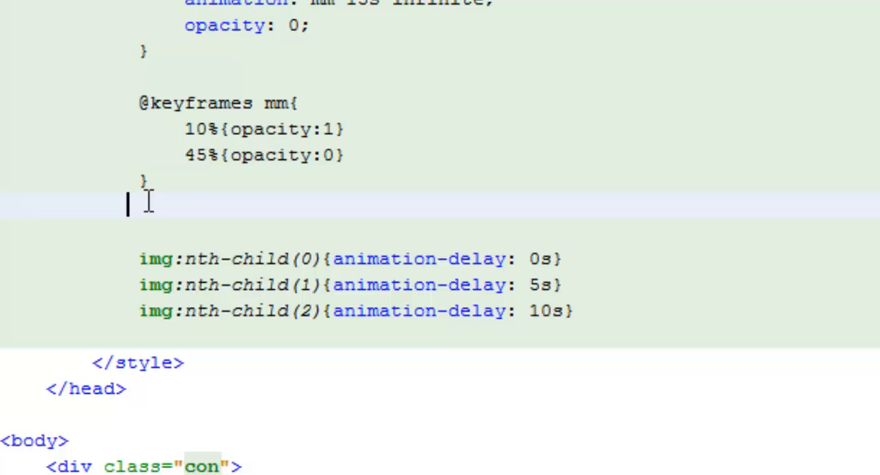
pyautogui.doubleClick(196, 155)
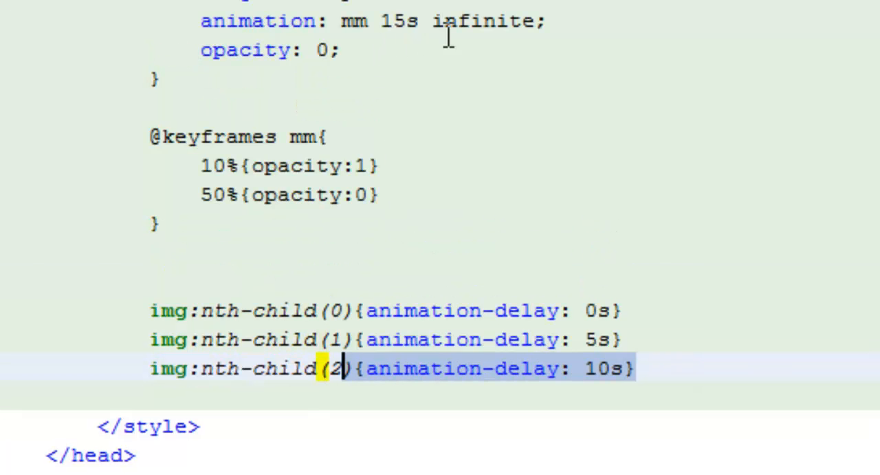
# Step: Add a copied -webkit-animation: mm 15s infinite declaration to the .img rule
pyautogui.doubleClick(399, 21)
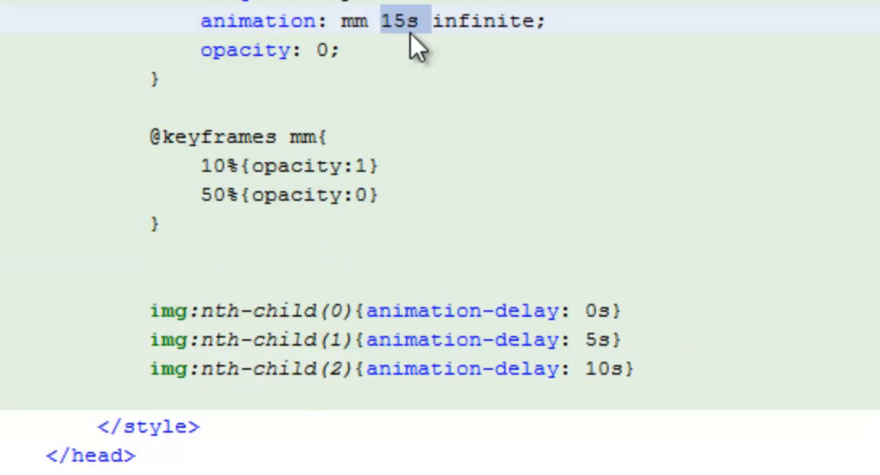
pyautogui.click(342, 49)
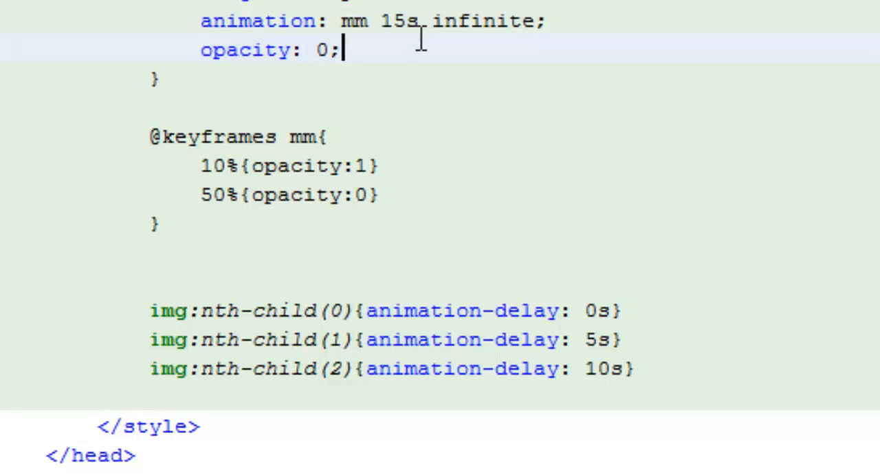
pyautogui.scroll(-3)
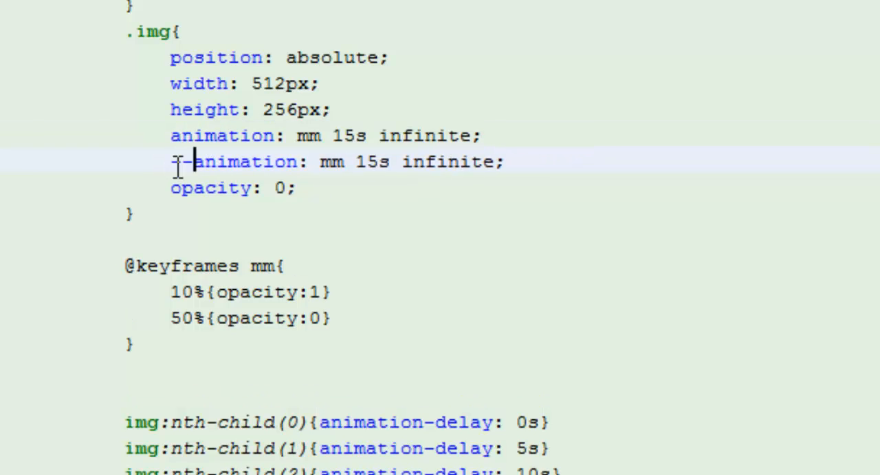
pyautogui.write('be')
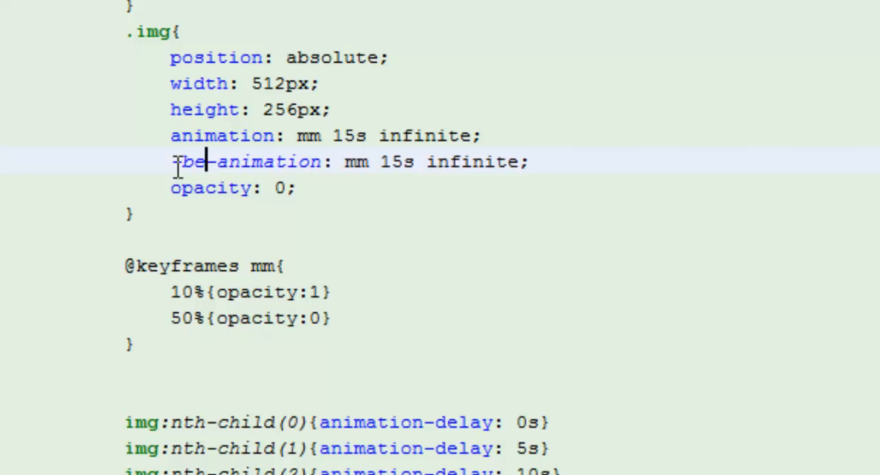
pyautogui.write('wb')
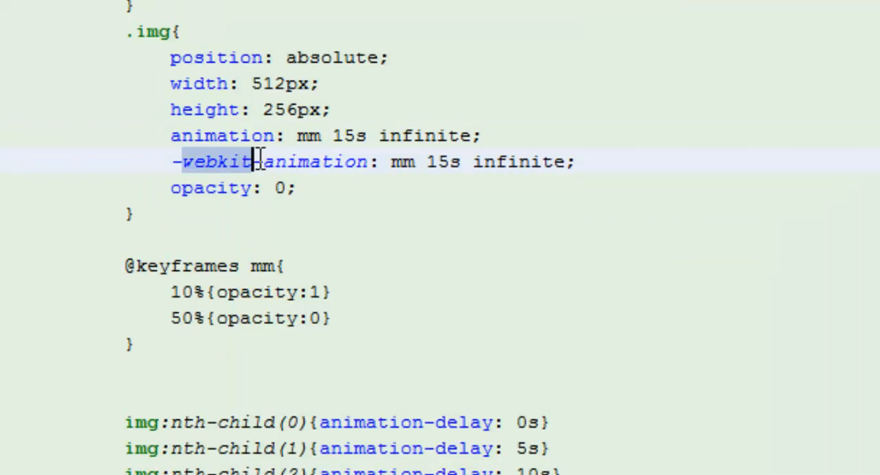
pyautogui.scroll(-3)
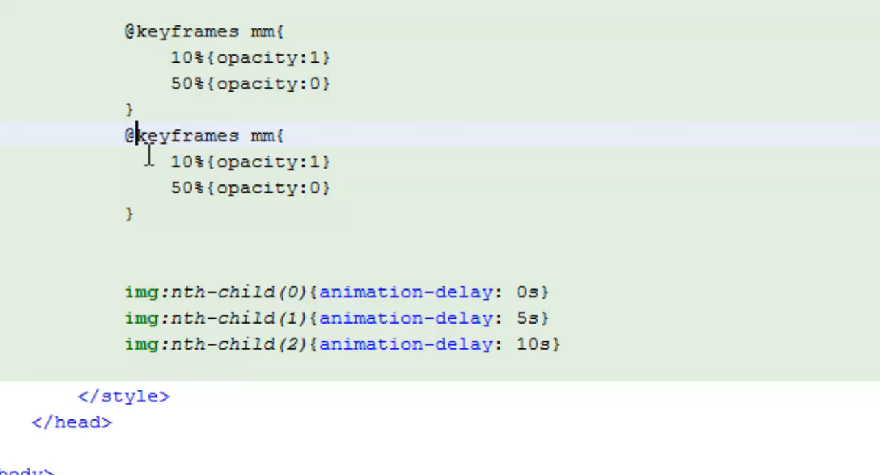
# Step: Rename the duplicated keyframes block to @-webkit-keyframes mm and add the missing semicolon
pyautogui.write('-webkit-')
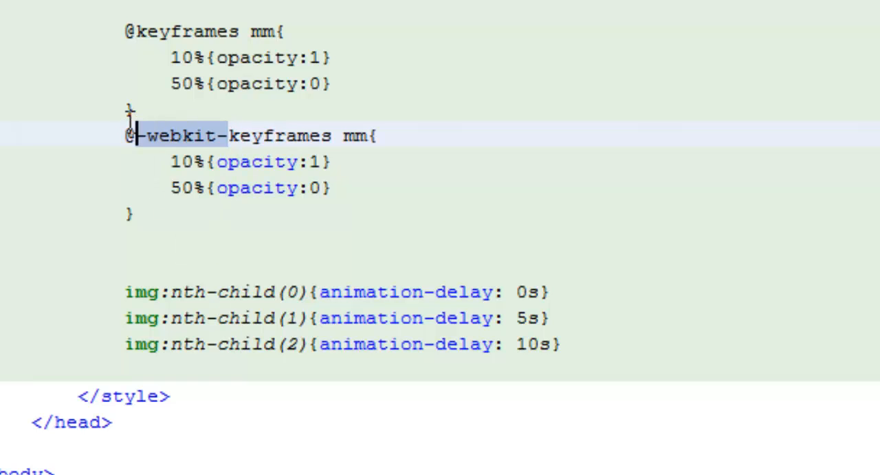
pyautogui.scroll(-3)
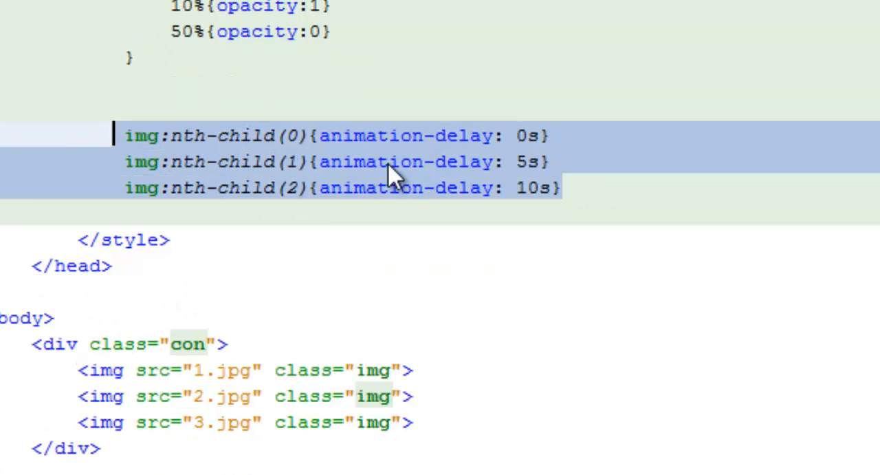
pyautogui.click(545, 135)
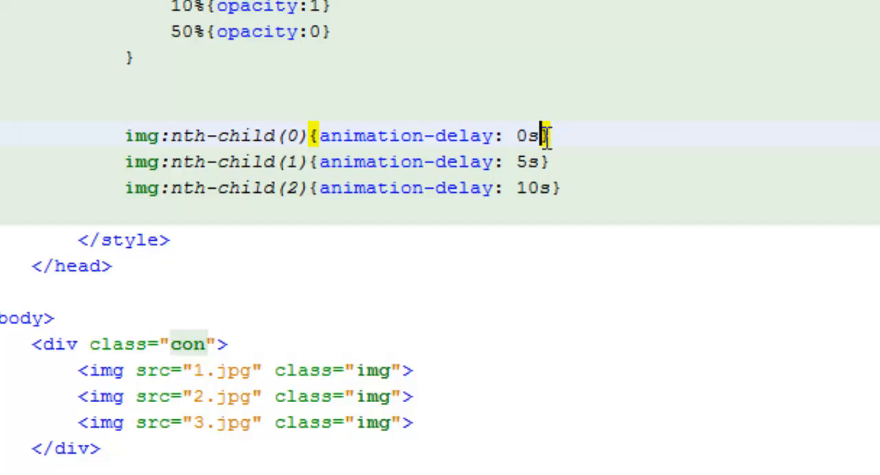
pyautogui.write(';')
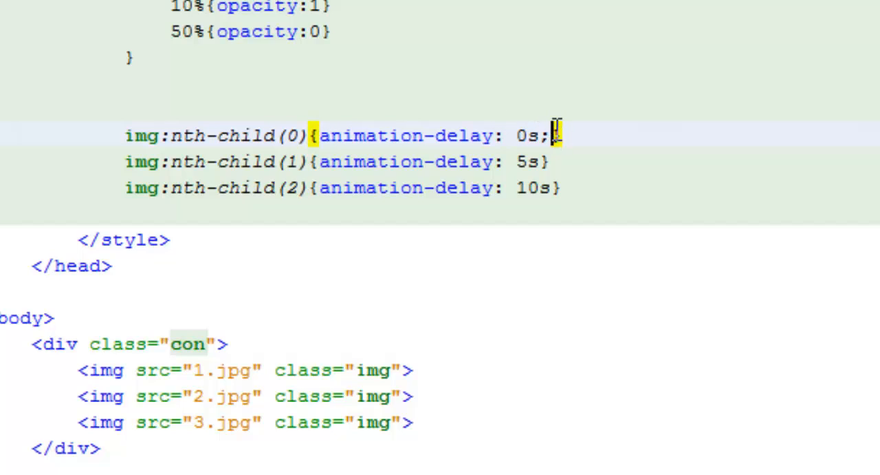
# Step: Repeat the first image's animation-delay: 0s declaration with a -webkit- prefix
pyautogui.moveTo(322, 135); pyautogui.dragTo(557, 135)
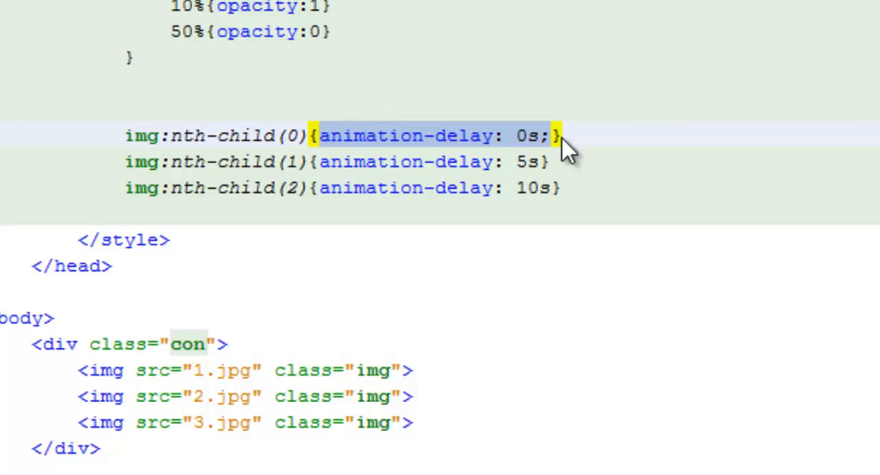
pyautogui.write('animation-delay: 0s;')
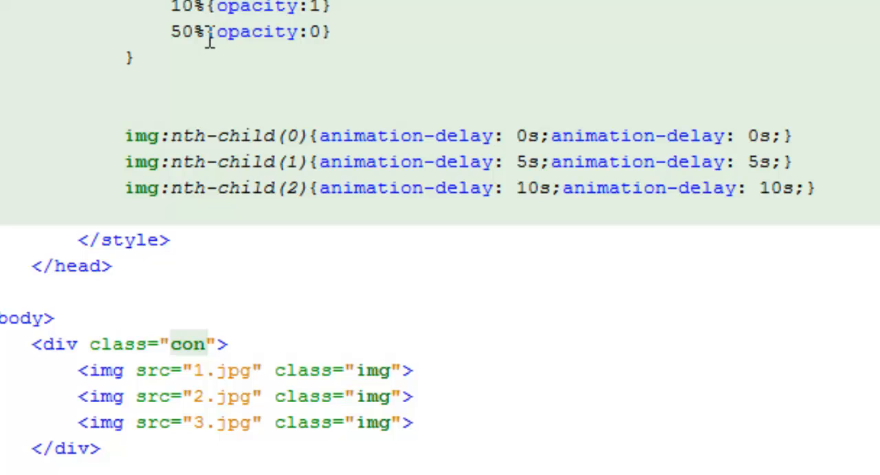
pyautogui.write('-webkit-')
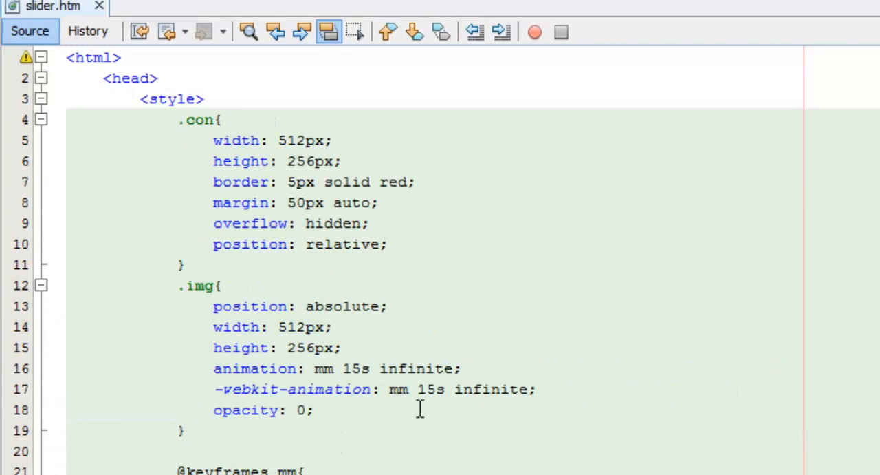
pyautogui.scroll(-3)
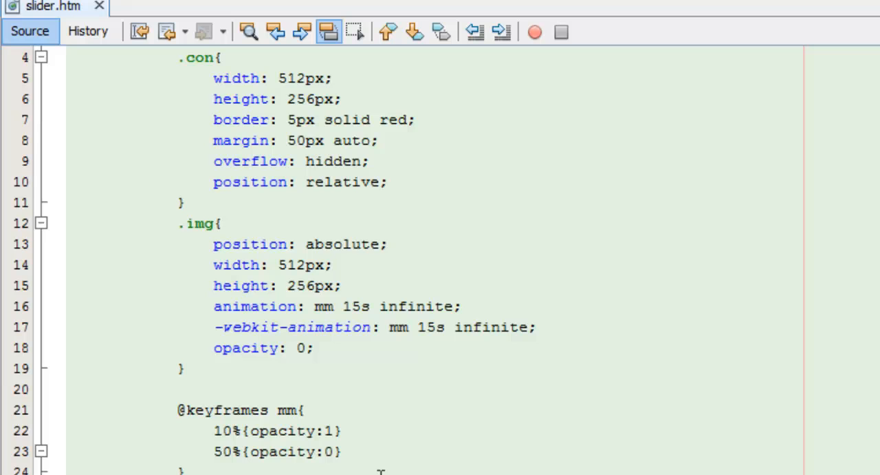
pyautogui.moveTo(176, 410); pyautogui.dragTo(186, 471)
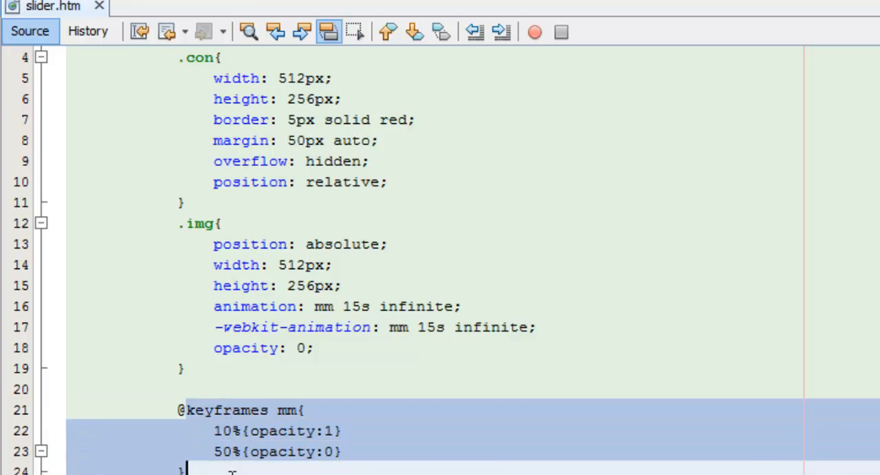